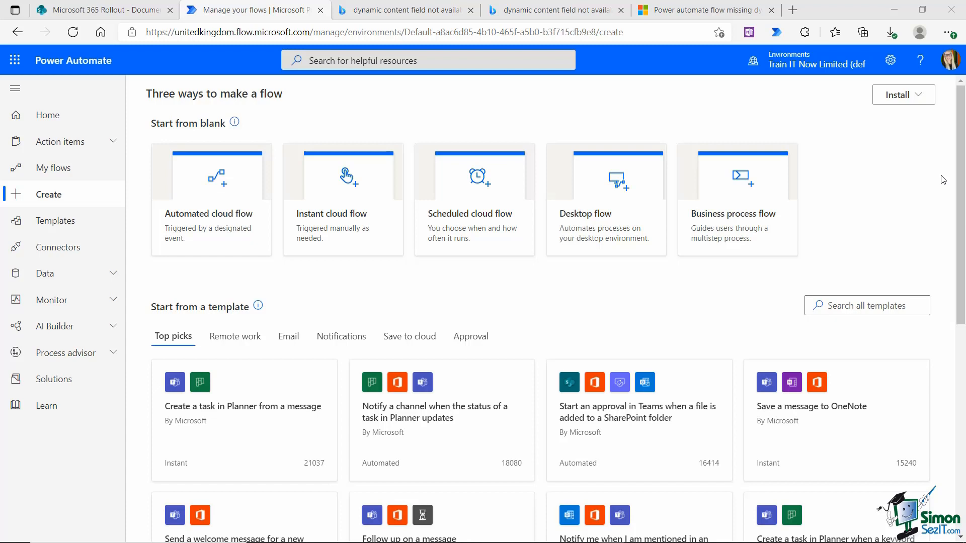
pyautogui.moveTo(31, 125)
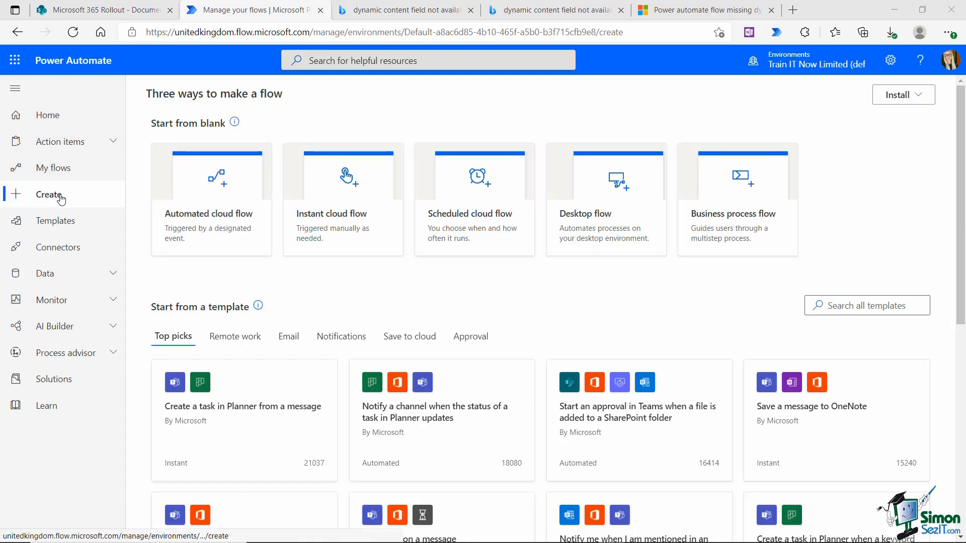
pyautogui.moveTo(56, 202)
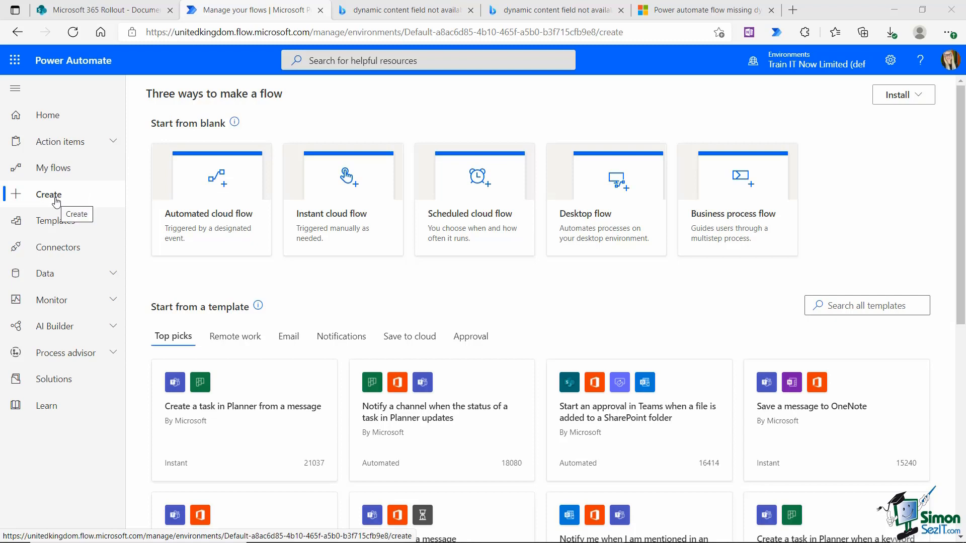
pyautogui.moveTo(497, 221)
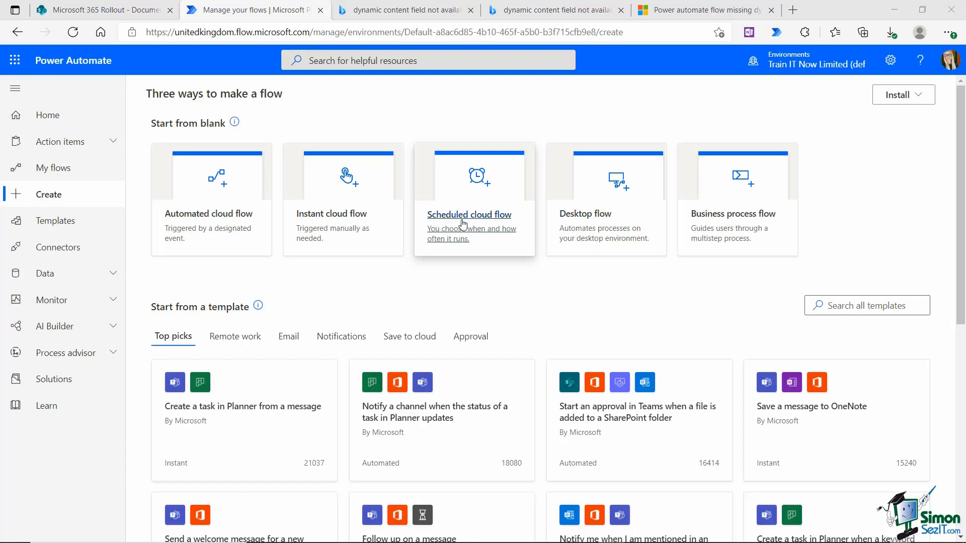
# Start a new scheduled cloud flow, bringing up its setup form.
pyautogui.click(468, 214)
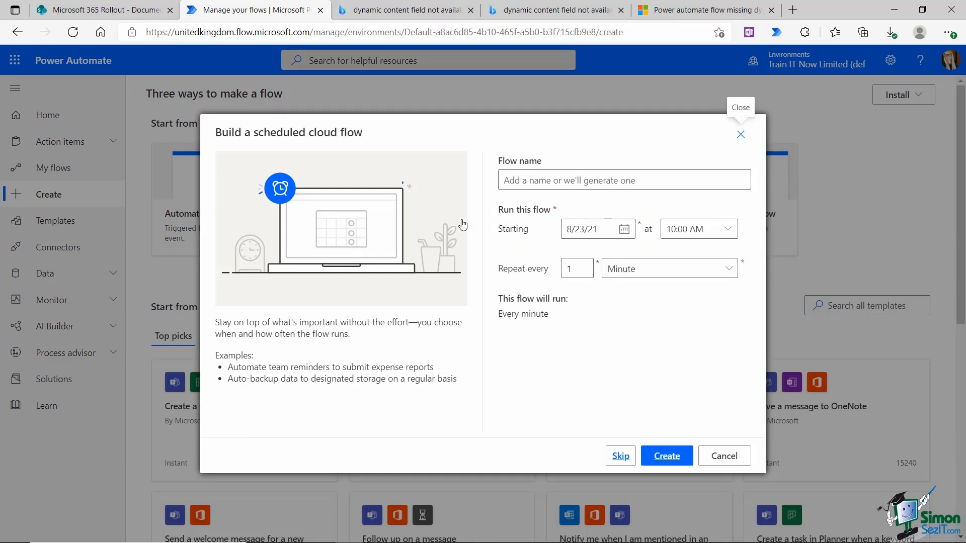
pyautogui.moveTo(463, 225)
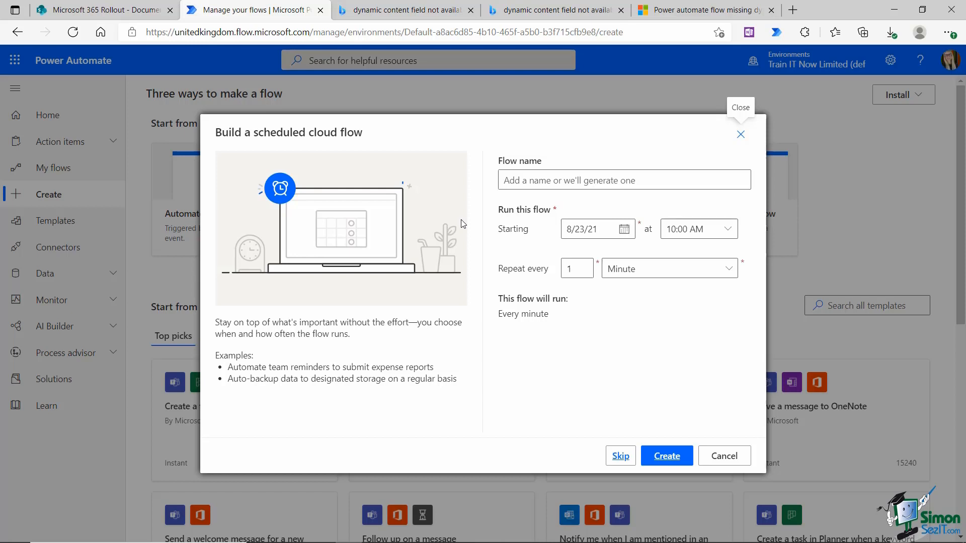
pyautogui.moveTo(422, 192)
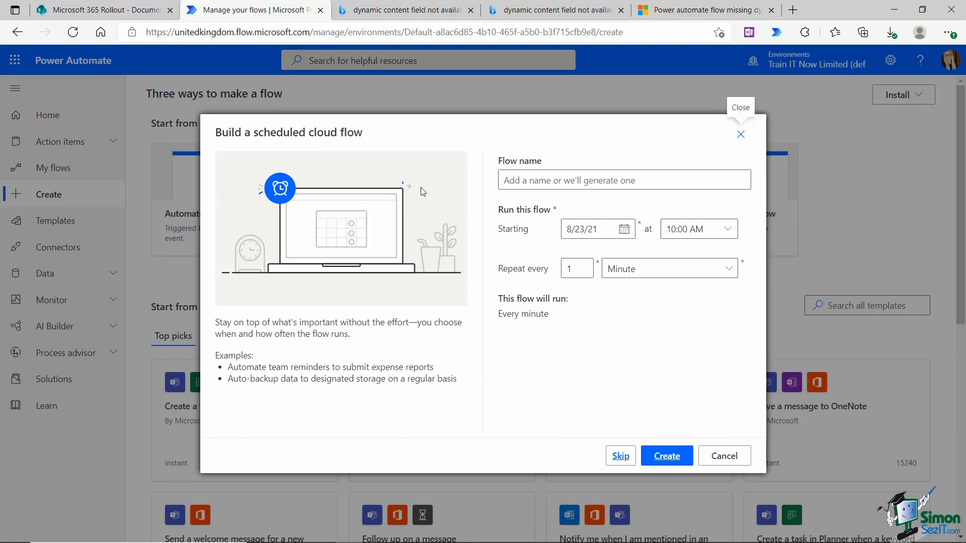
# Name the new flow Clean Desk Policy.
pyautogui.click(624, 179)
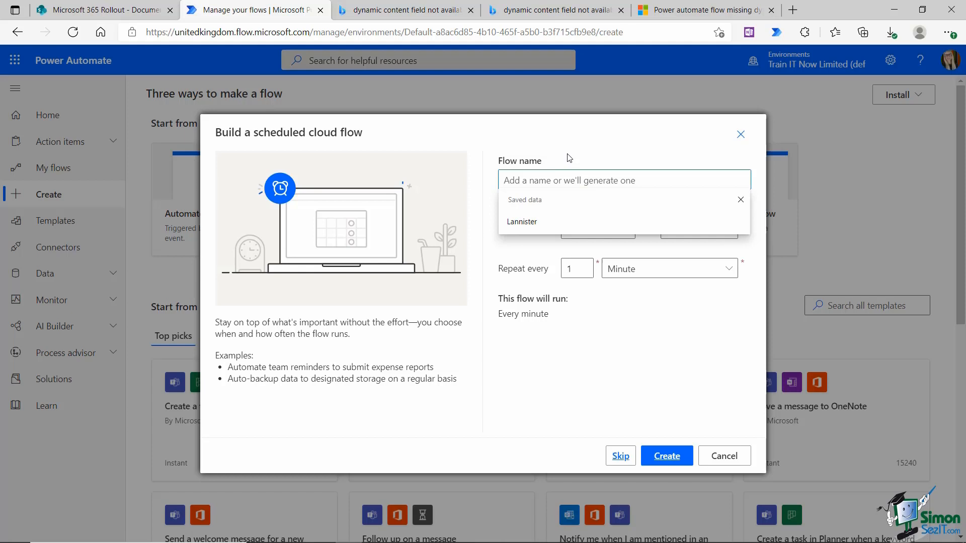
pyautogui.write('C')
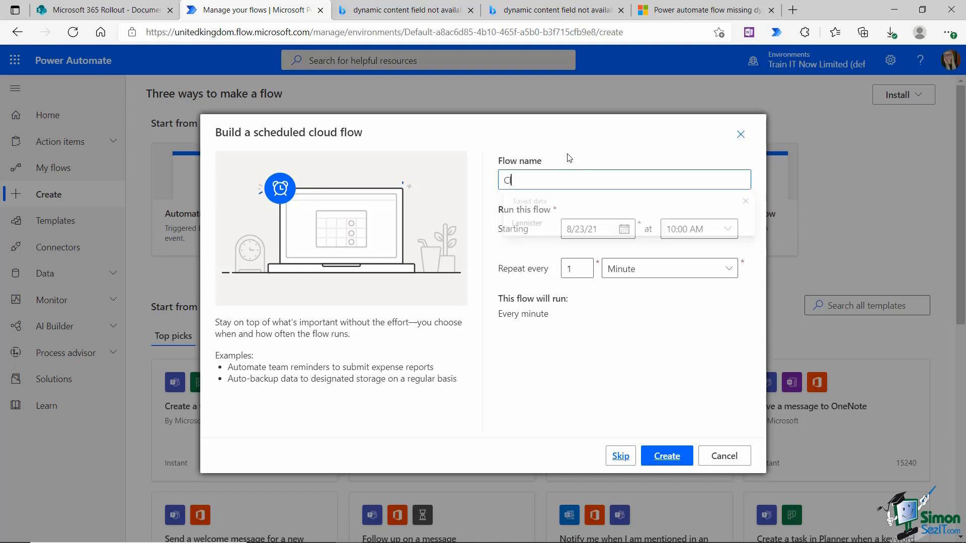
pyautogui.write('lean Desk Poli')
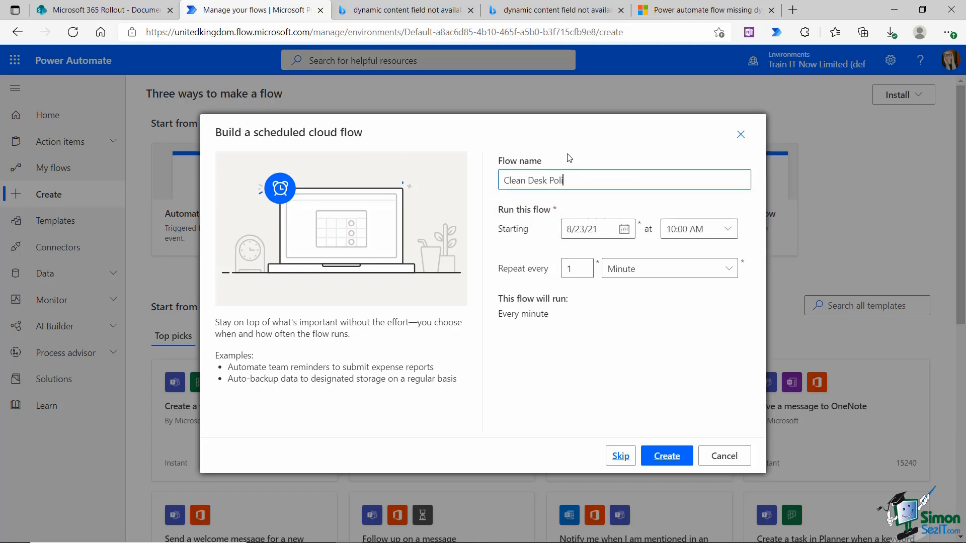
pyautogui.write('icy')
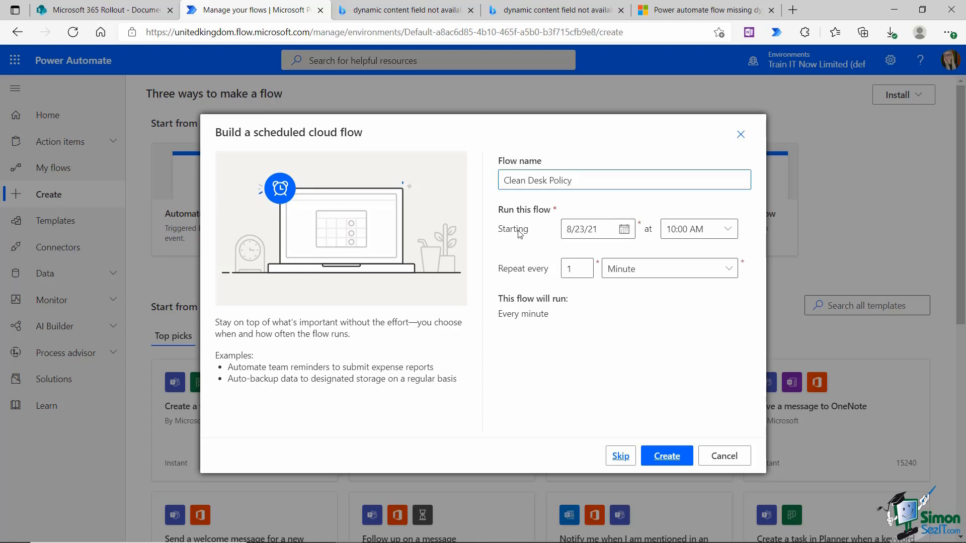
pyautogui.moveTo(608, 231)
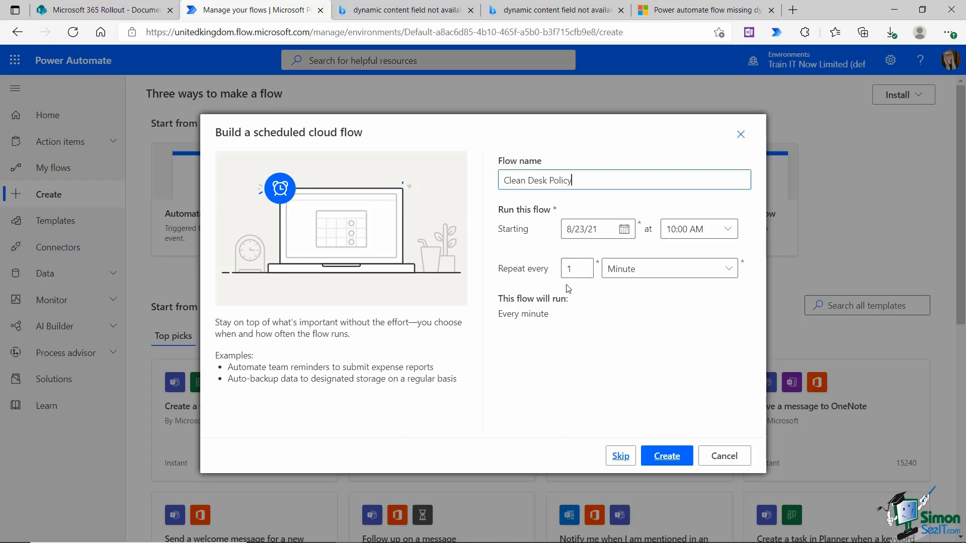
pyautogui.moveTo(563, 296)
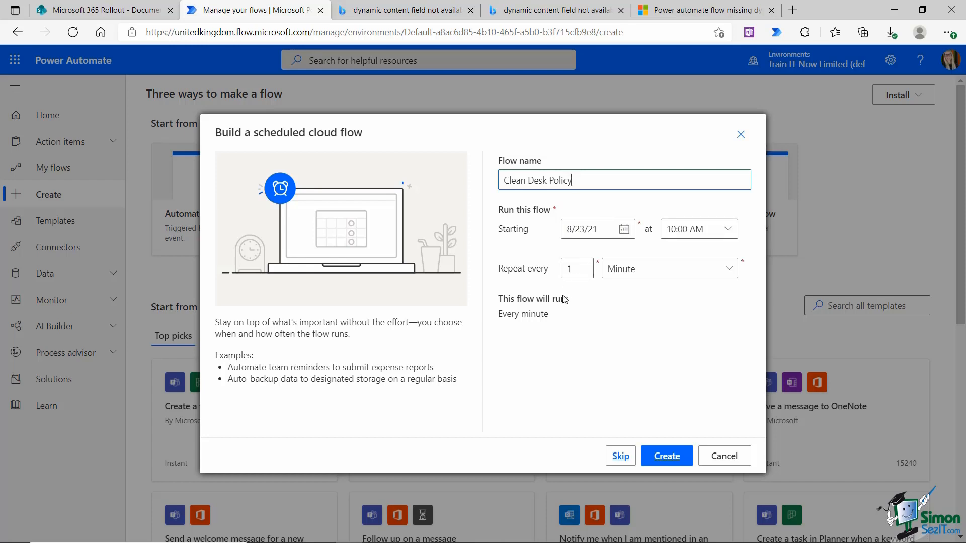
pyautogui.moveTo(612, 283)
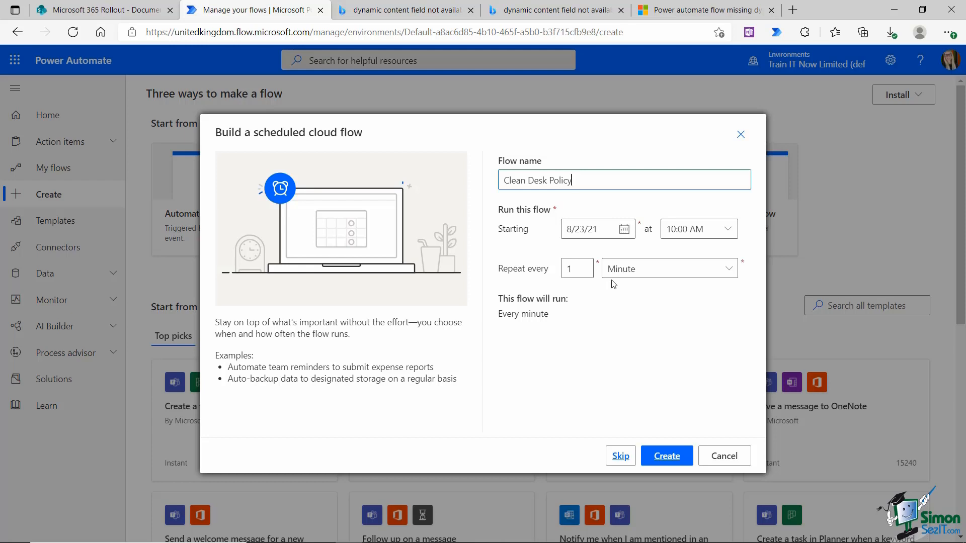
pyautogui.moveTo(607, 280)
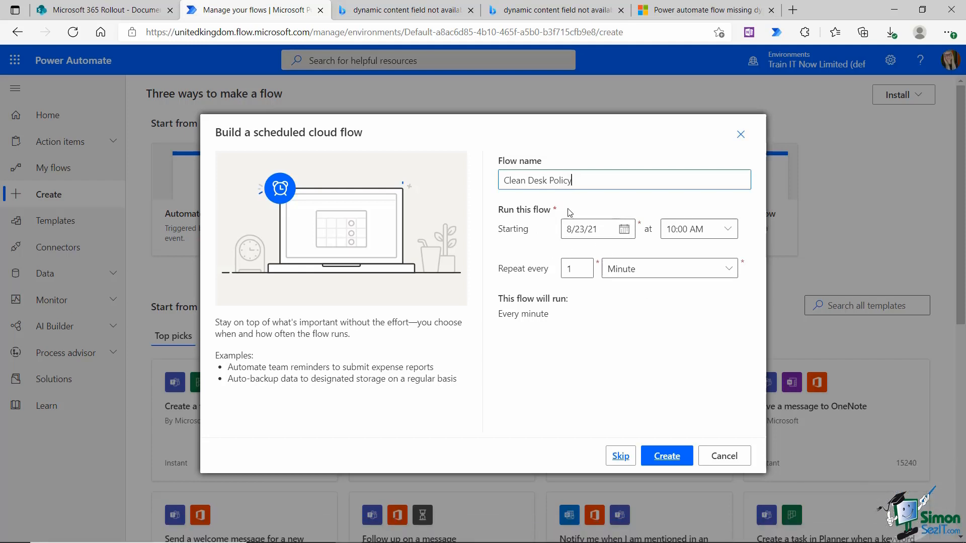
# Schedule the flow to start at 03:15 PM and repeat every 1 Day.
pyautogui.click(727, 230)
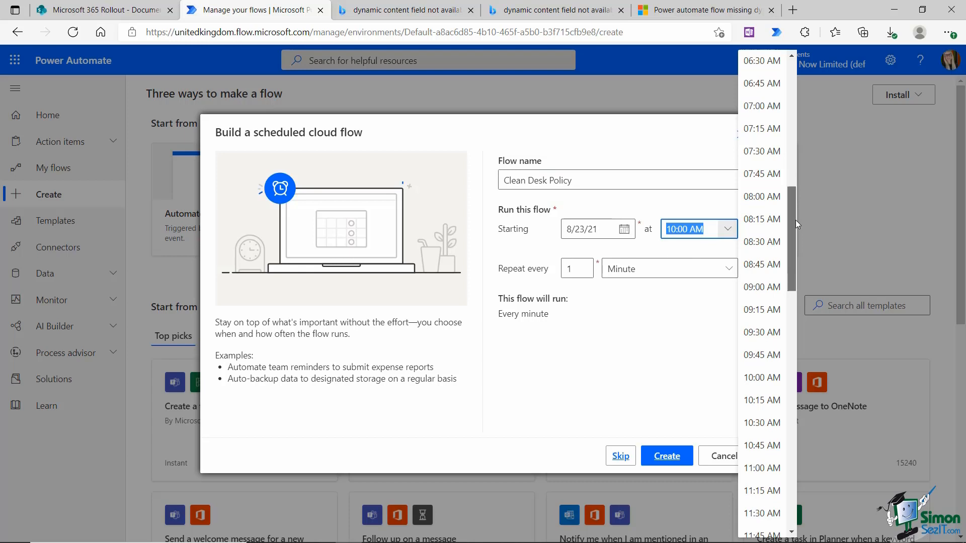
pyautogui.scroll(-3)
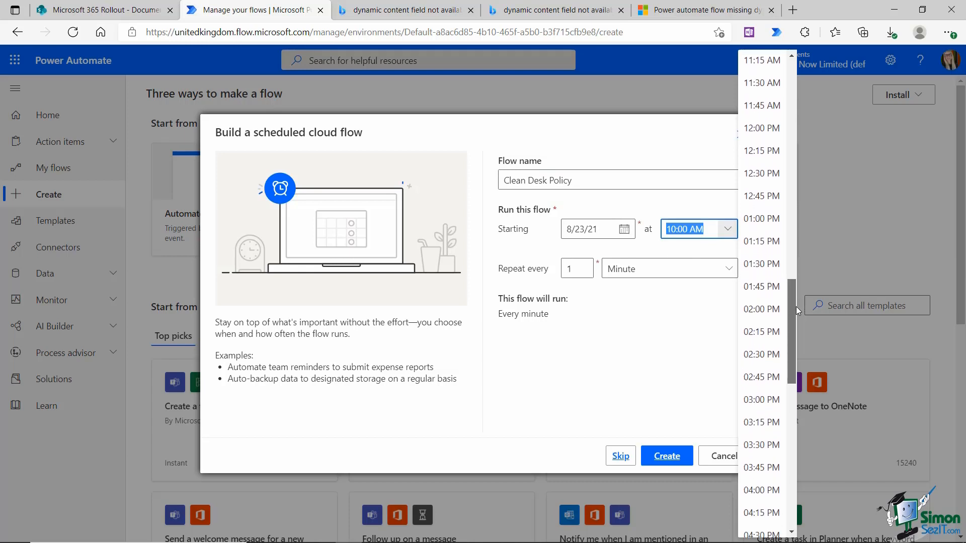
pyautogui.click(760, 421)
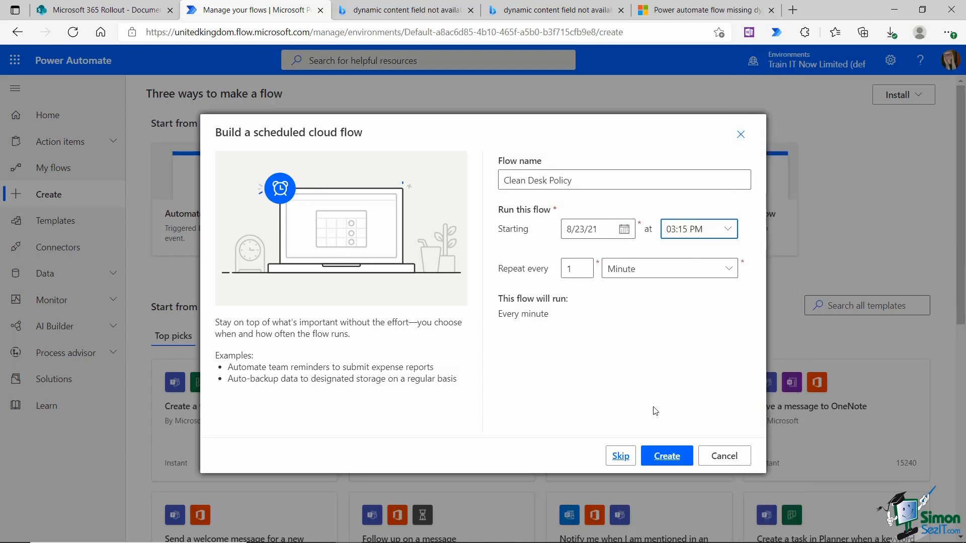
pyautogui.click(689, 230)
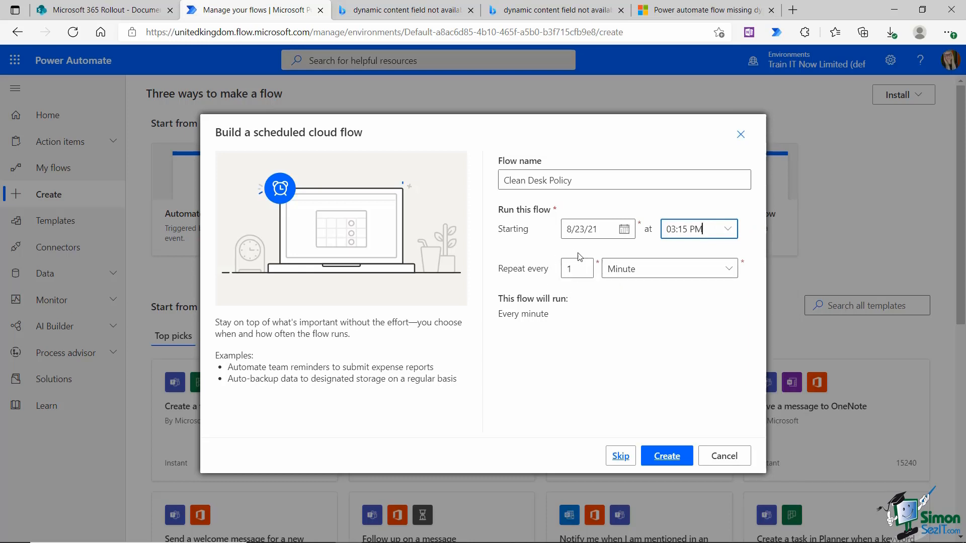
pyautogui.click(669, 269)
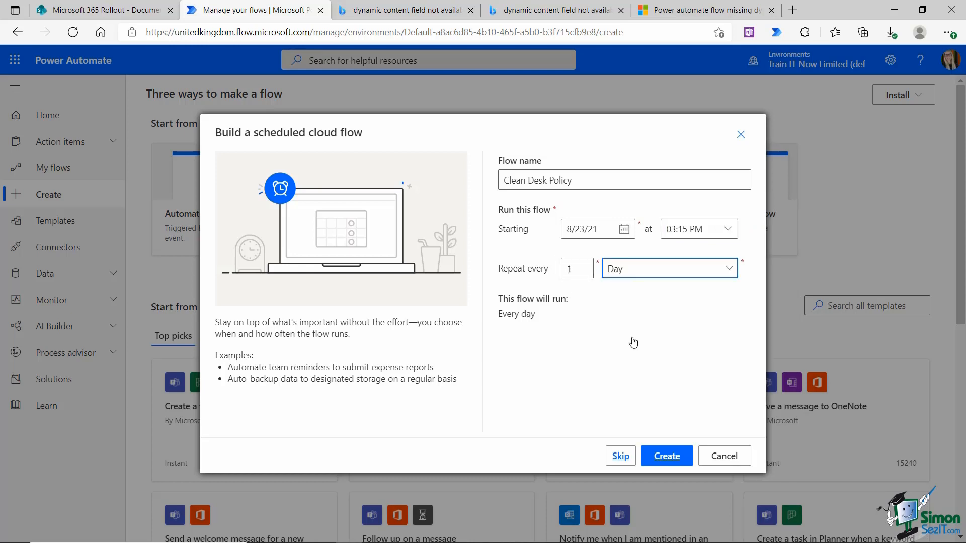
pyautogui.moveTo(524, 320)
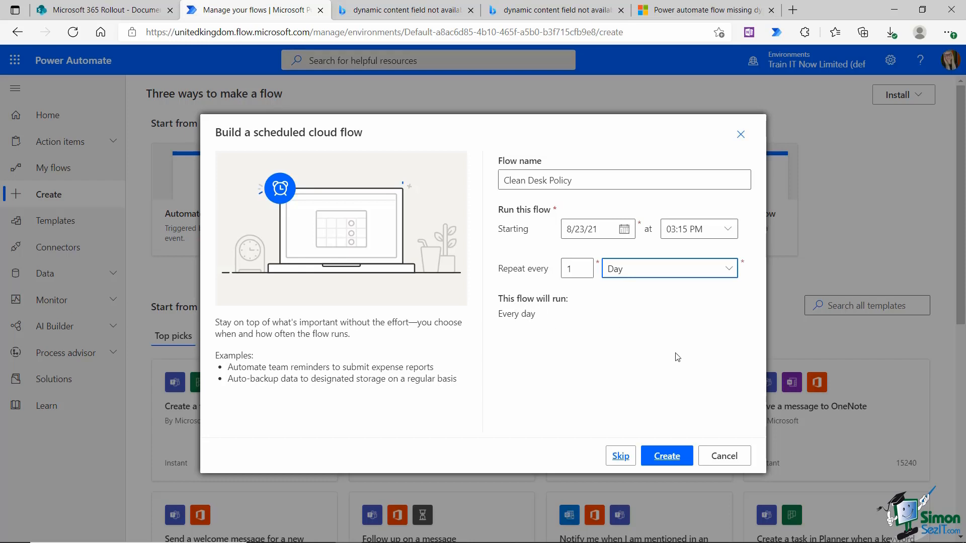
# Create the Clean Desk Policy flow and expand its Recurrence trigger showing it runs every day.
pyautogui.click(666, 455)
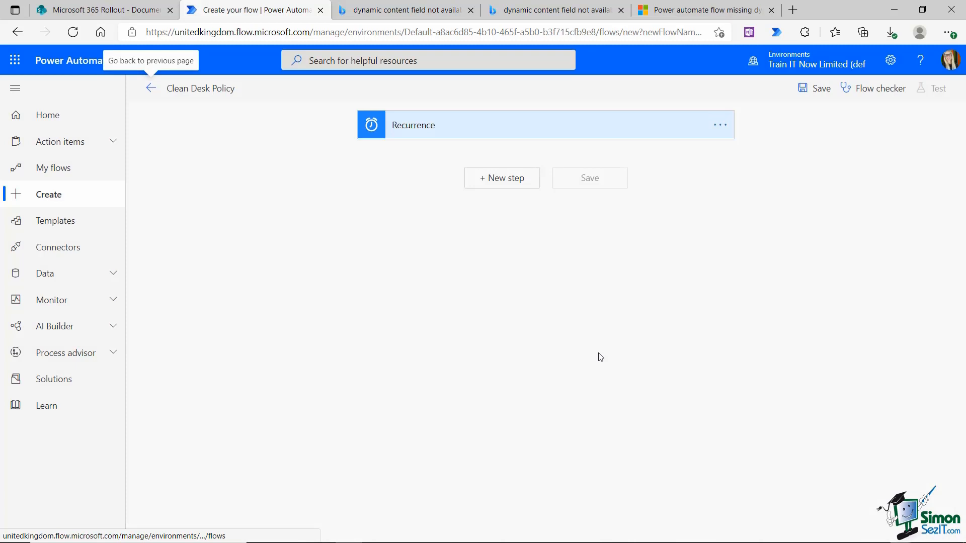
pyautogui.moveTo(446, 306)
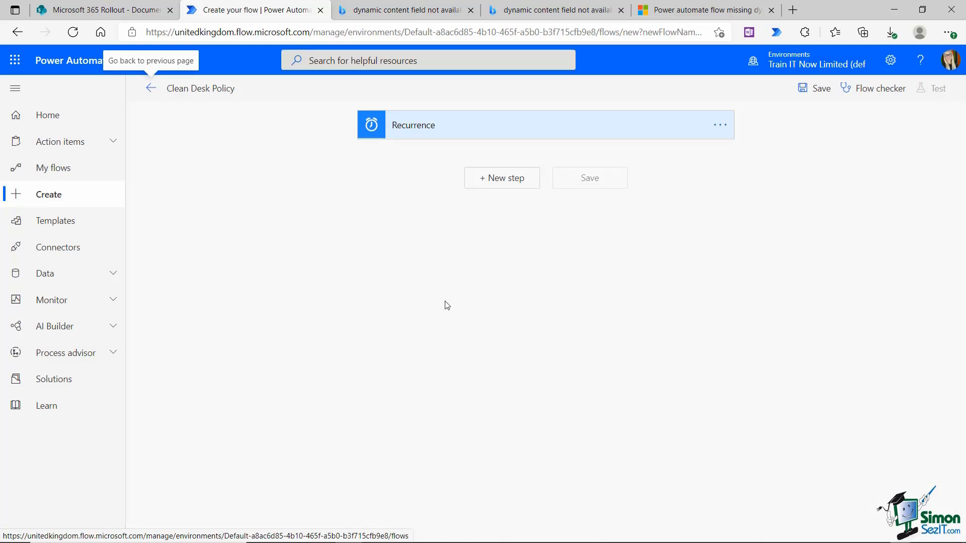
pyautogui.moveTo(485, 130)
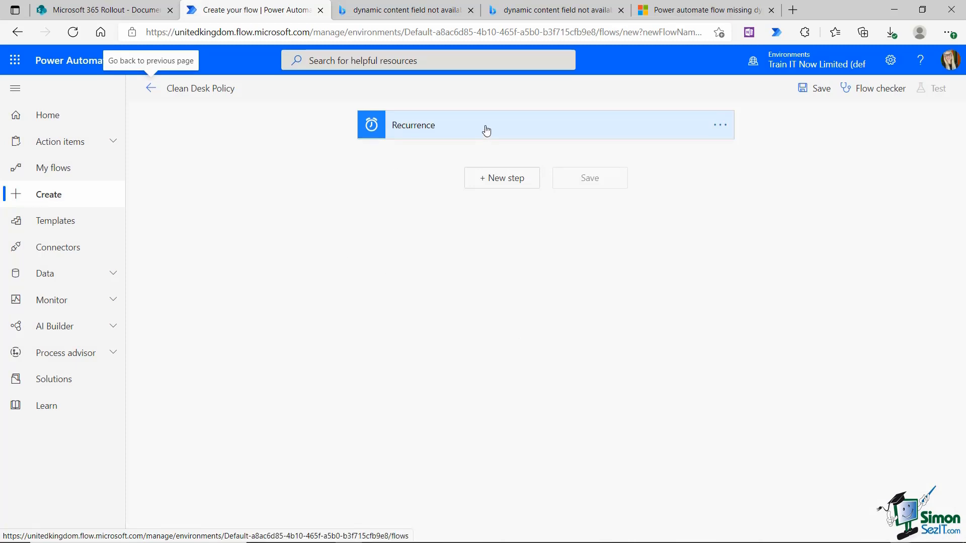
pyautogui.click(485, 125)
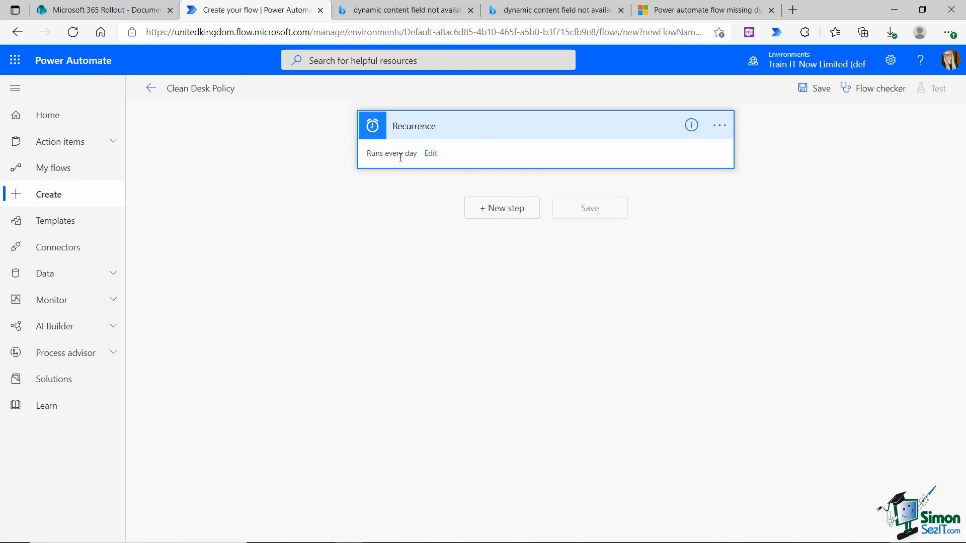
pyautogui.moveTo(380, 168)
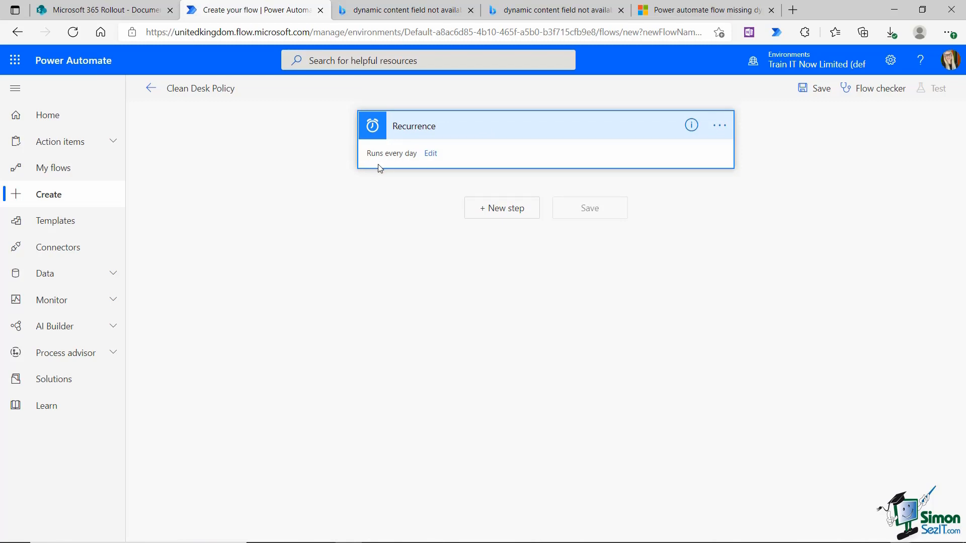
pyautogui.moveTo(380, 278)
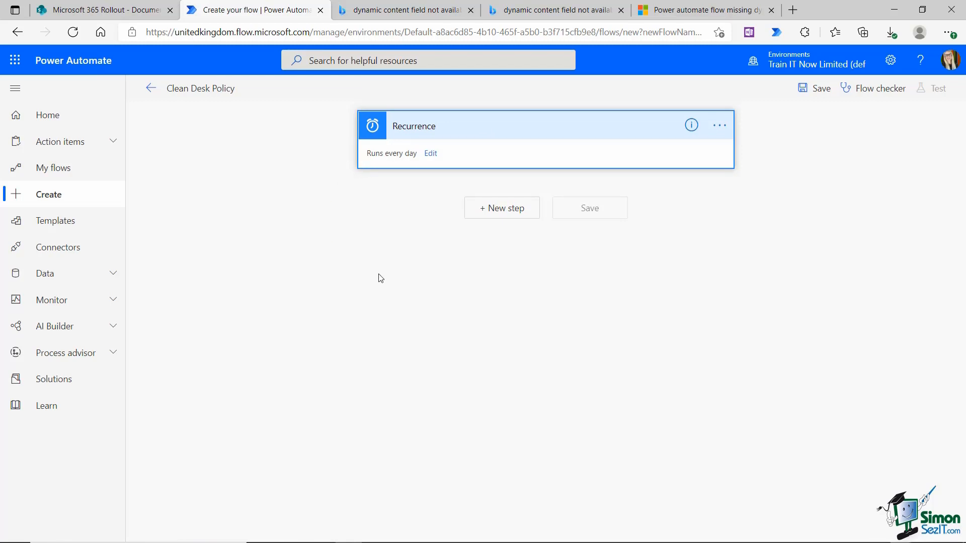
# Add a new step after Recurrence and search 'teams' to list Microsoft Teams actions.
pyautogui.click(501, 208)
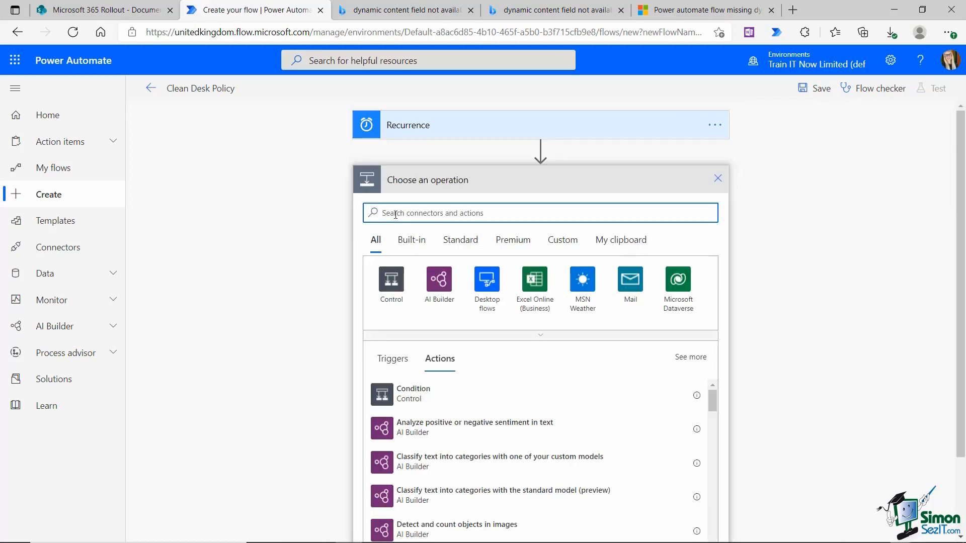
pyautogui.write('teams')
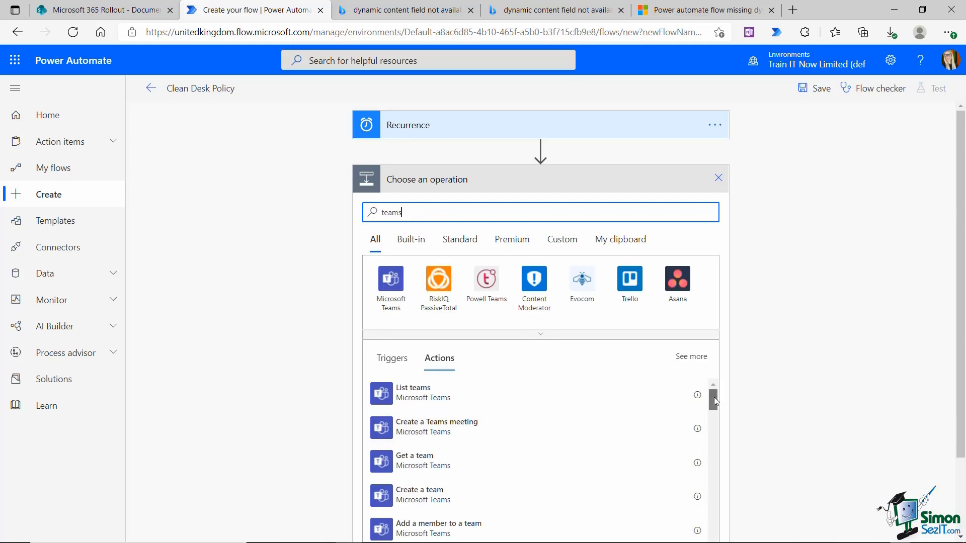
pyautogui.scroll(-3)
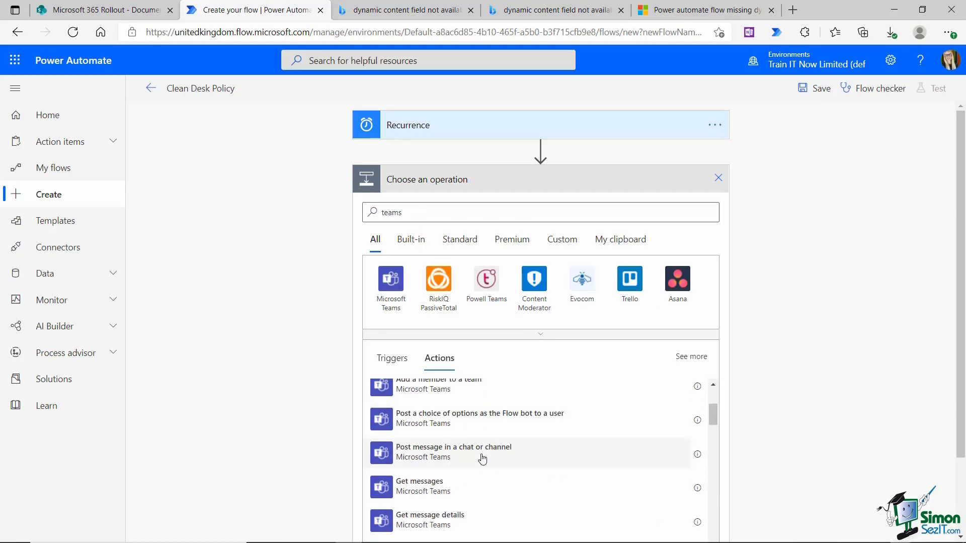
# Add a Teams post-message action posting as Flow bot to Northwind Traders' General channel.
pyautogui.click(483, 453)
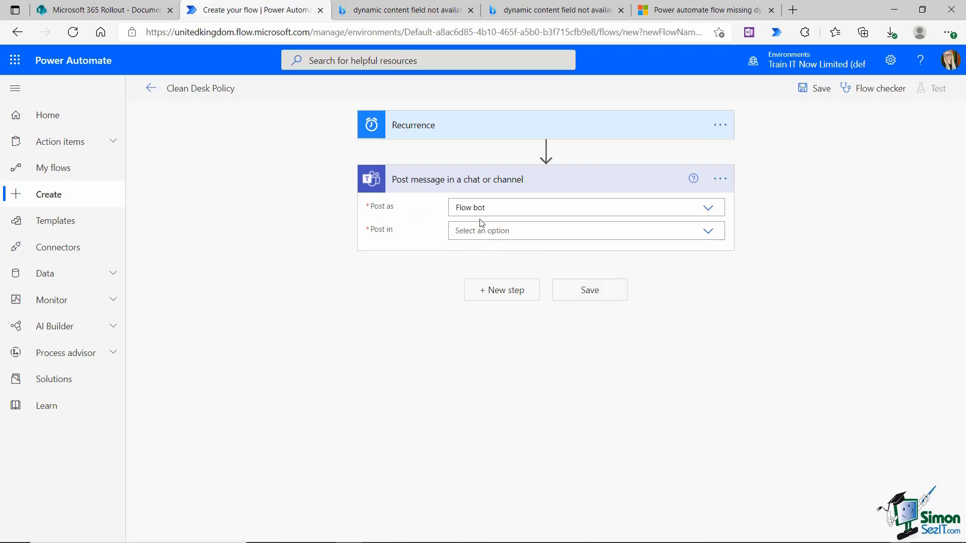
pyautogui.moveTo(546, 252)
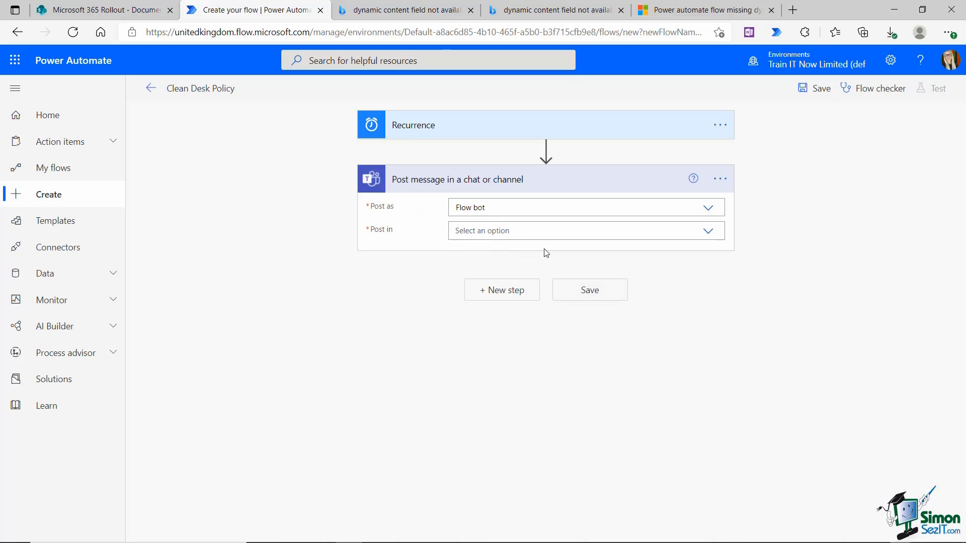
pyautogui.click(585, 230)
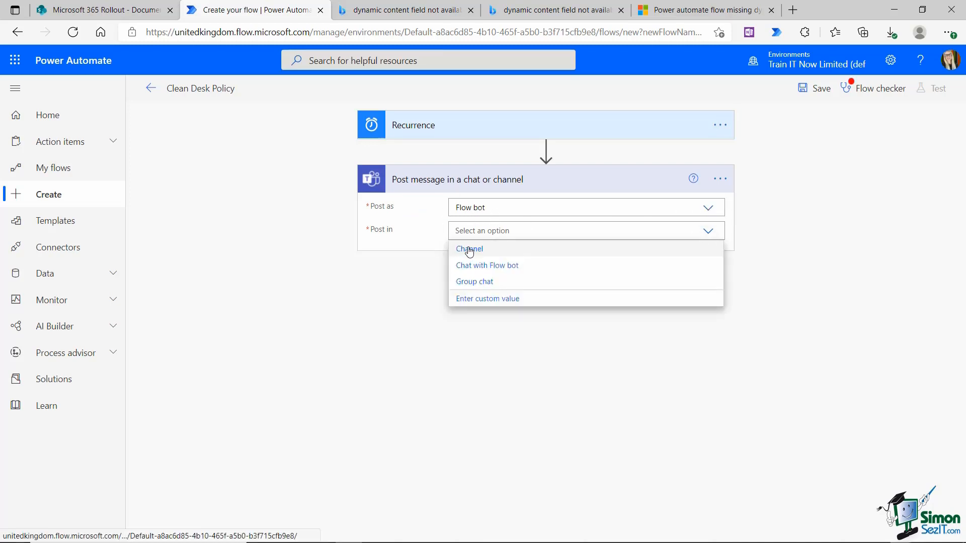
pyautogui.click(470, 250)
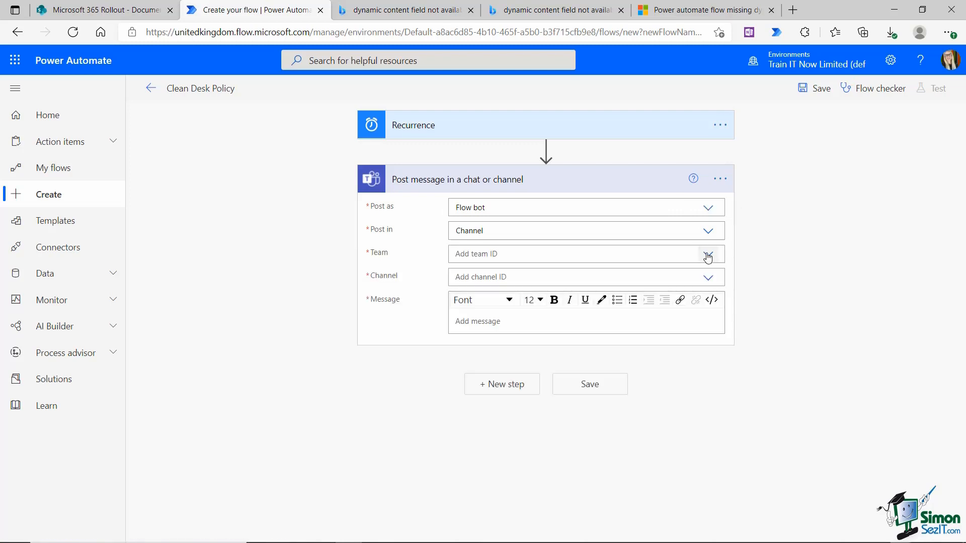
pyautogui.click(708, 254)
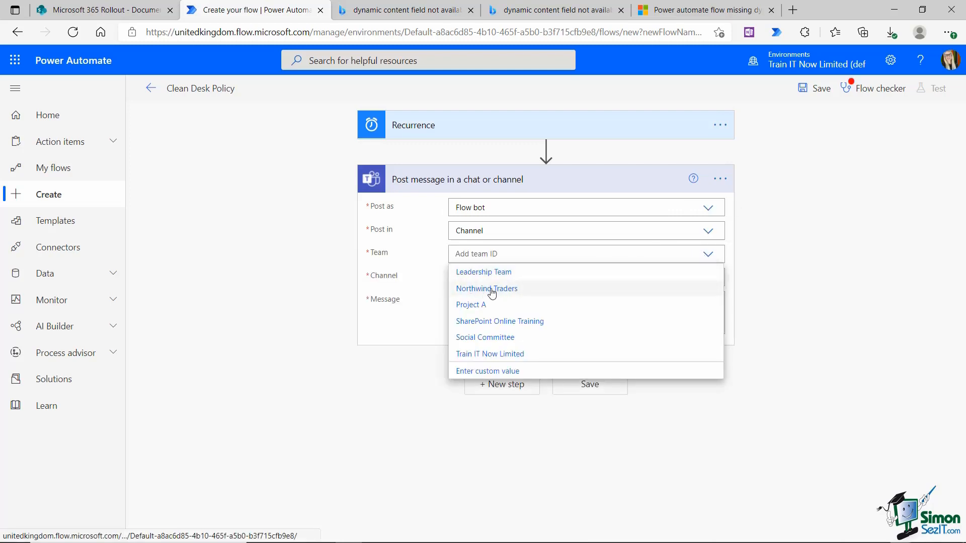
pyautogui.click(487, 289)
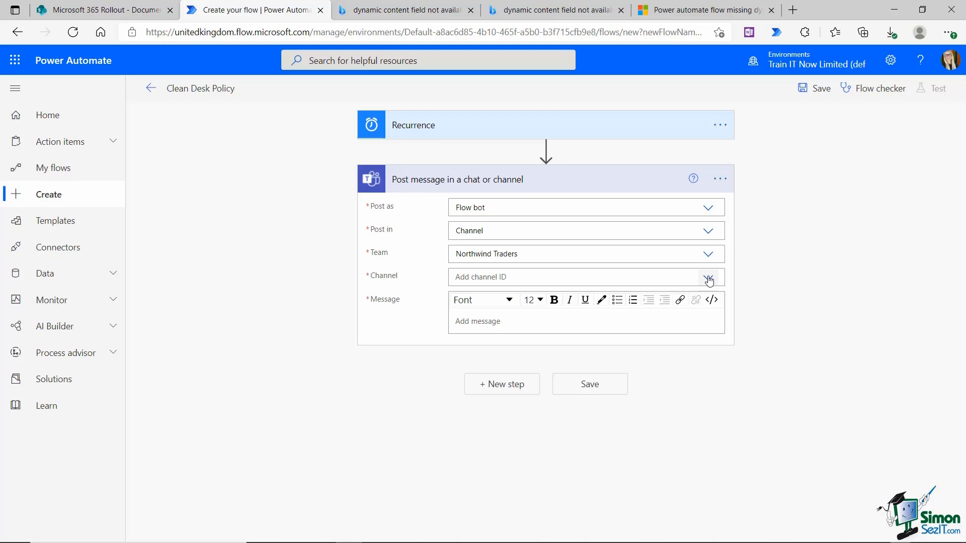
pyautogui.click(708, 277)
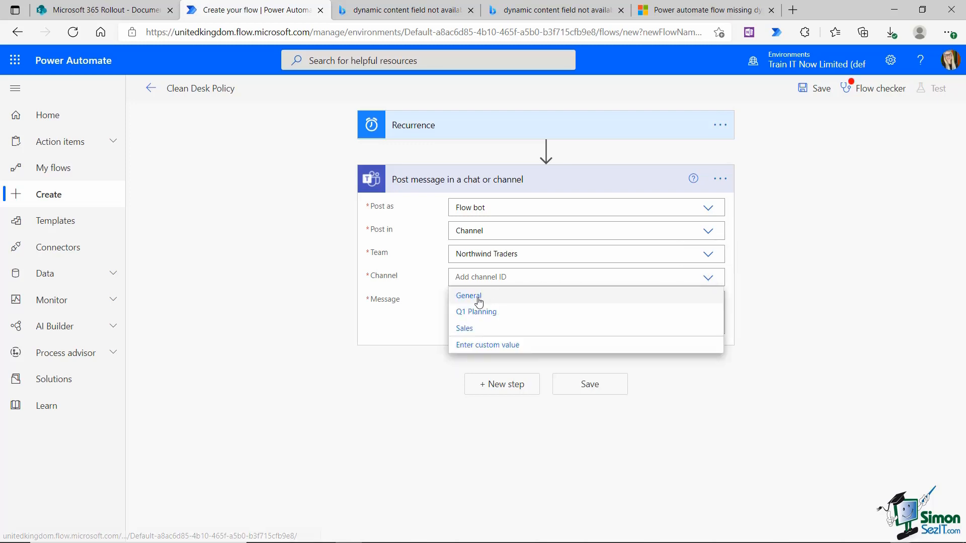
pyautogui.click(469, 296)
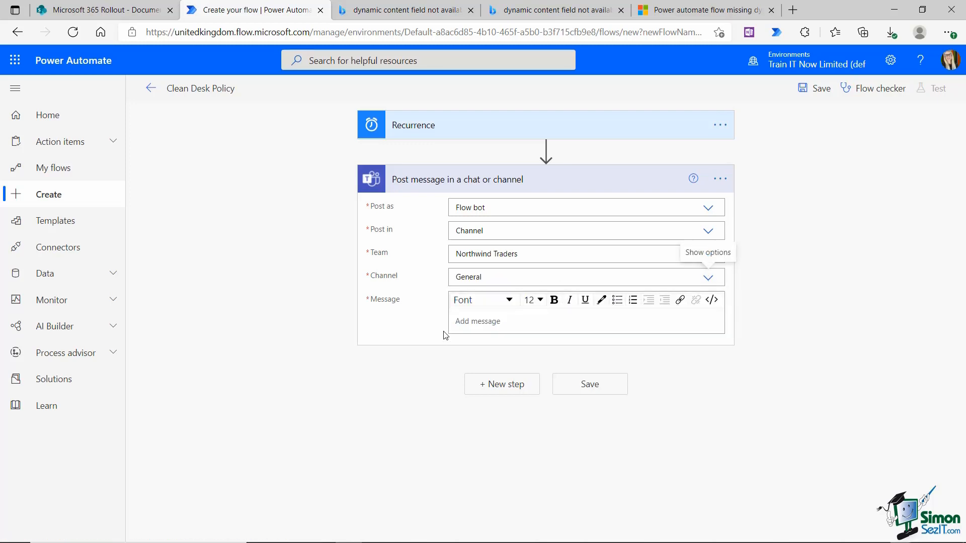
# Enter the message 'Please remember to tidy your desks and wash your coffee mugs' and select 'Please remember'.
pyautogui.write('Please remember to tidy your desks and wash your coffee mugs!')
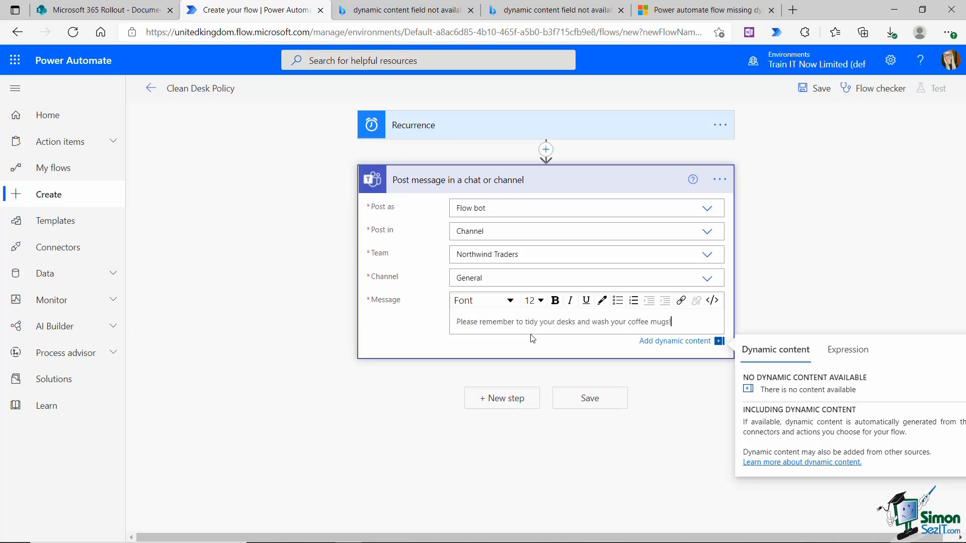
pyautogui.moveTo(456, 322); pyautogui.dragTo(516, 322)
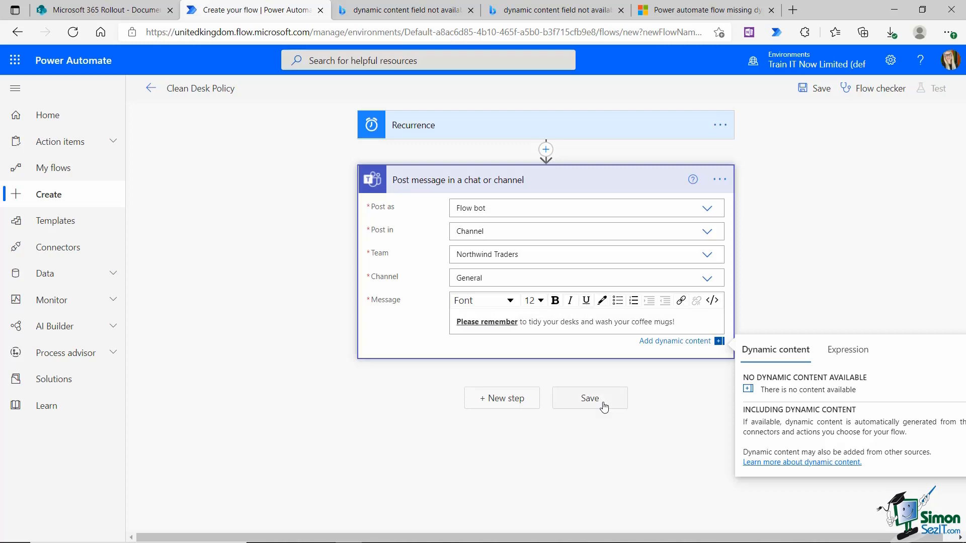
# Save the Clean Desk Policy flow and review the Flow checker results.
pyautogui.click(589, 398)
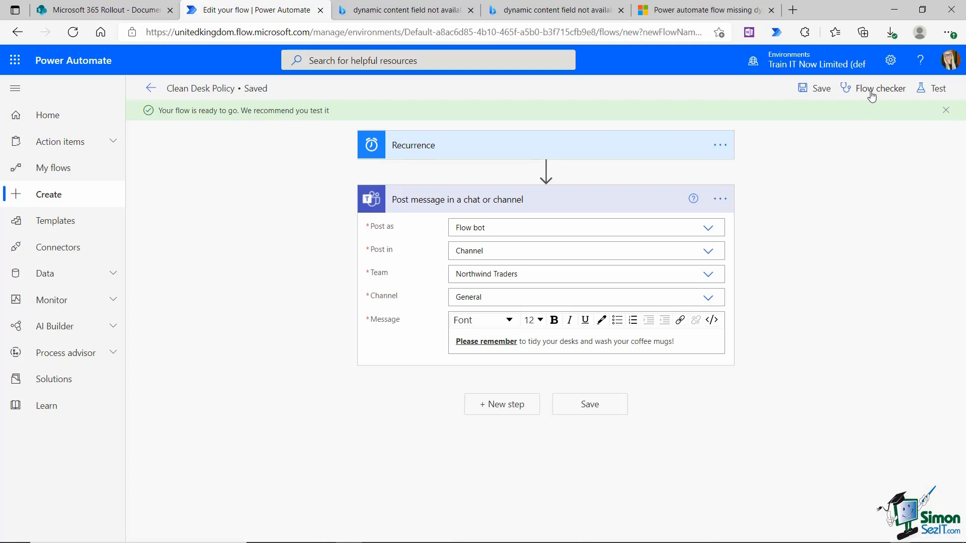
pyautogui.click(880, 89)
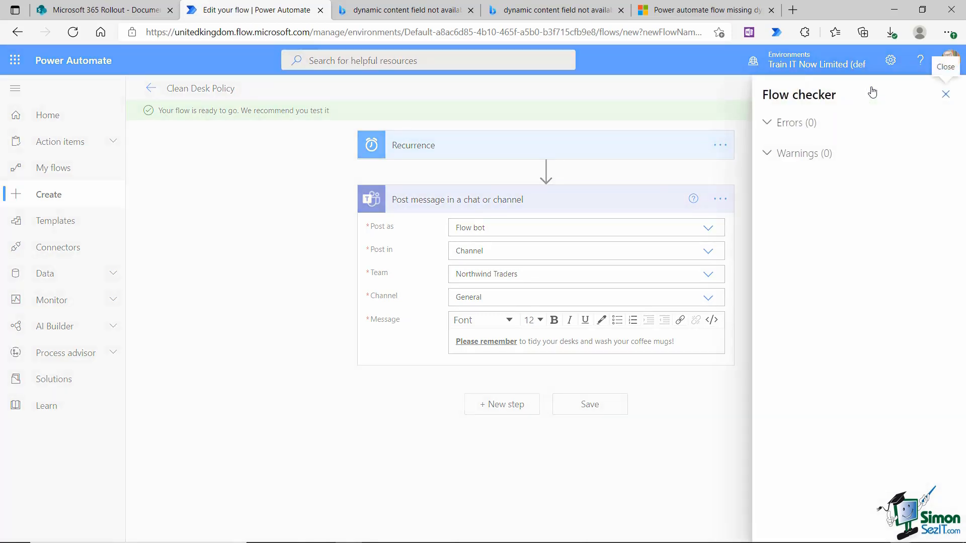
pyautogui.click(945, 93)
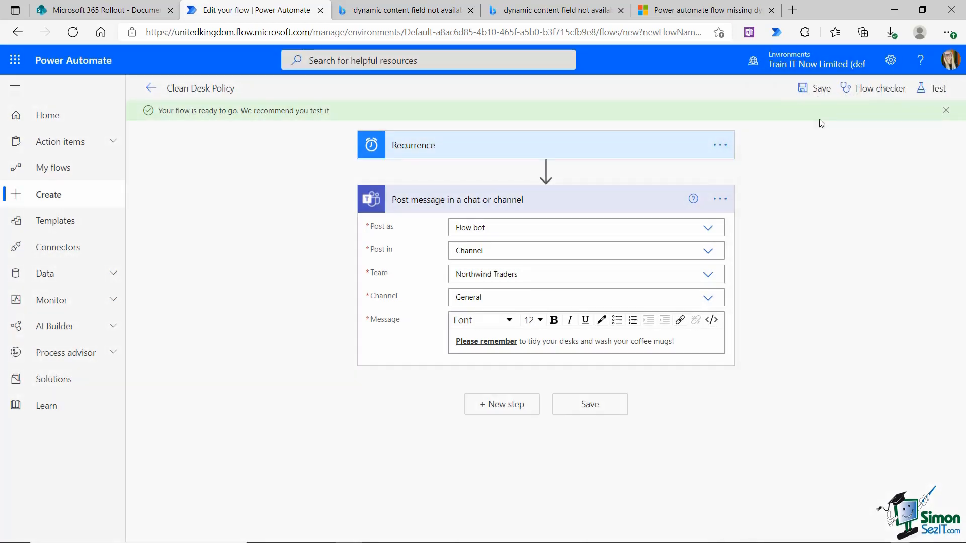
# Run a manual test of the flow and view the successful run results.
pyautogui.click(937, 89)
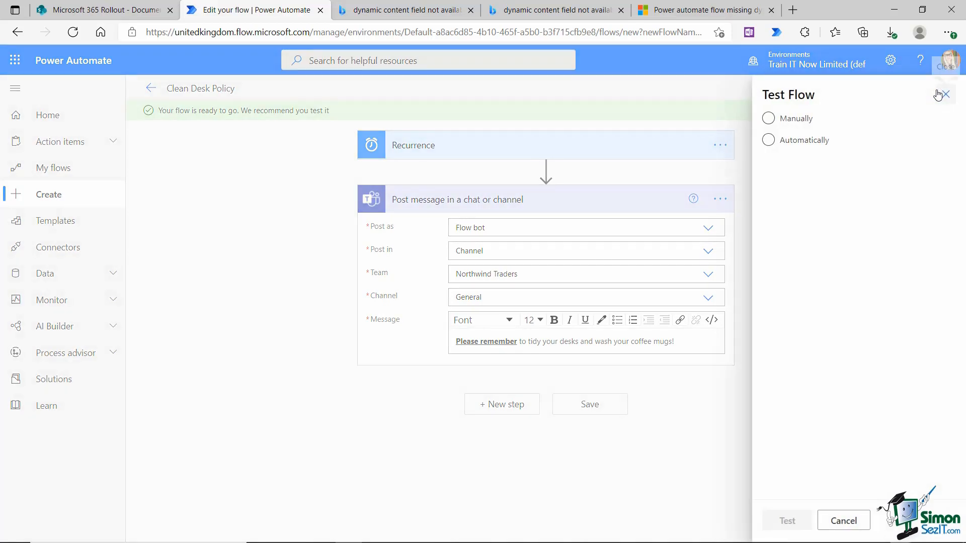
pyautogui.click(768, 118)
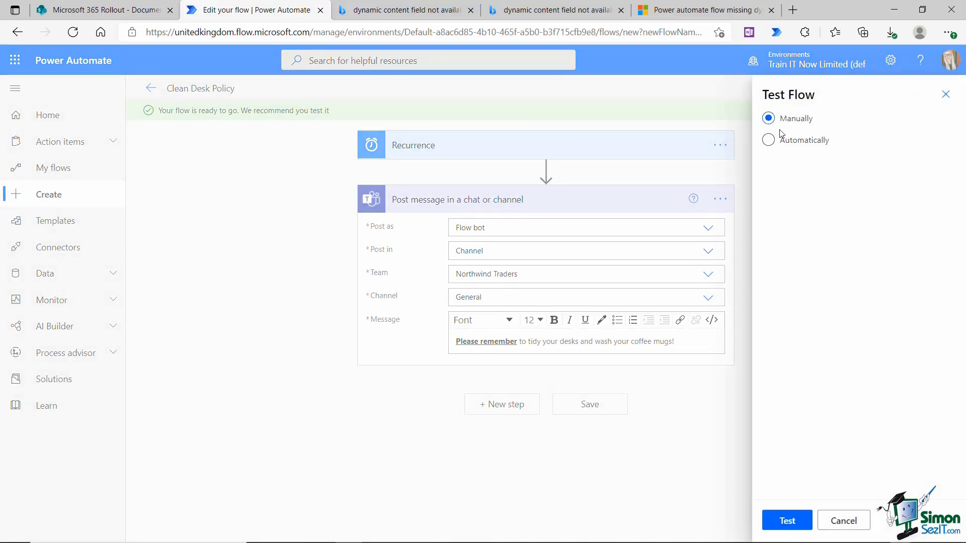
pyautogui.click(787, 520)
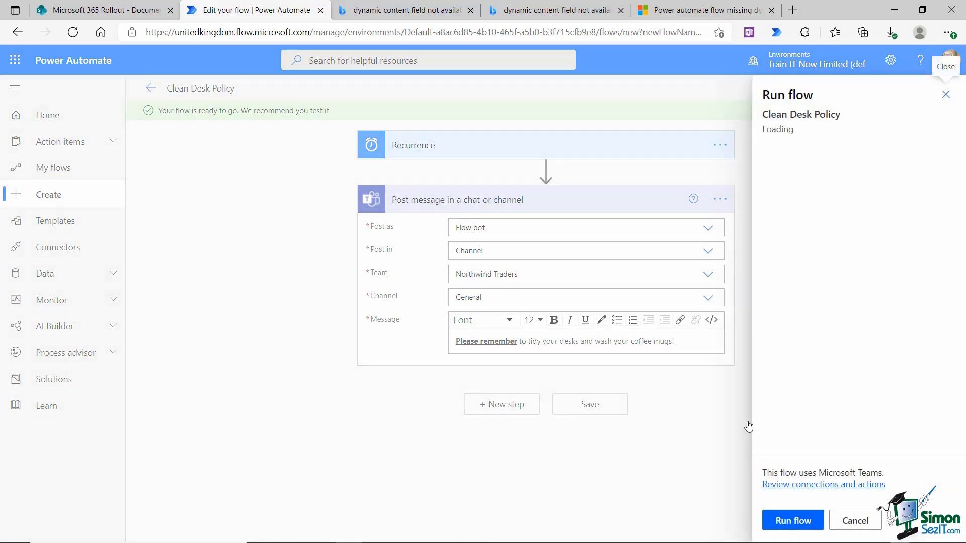
pyautogui.click(793, 520)
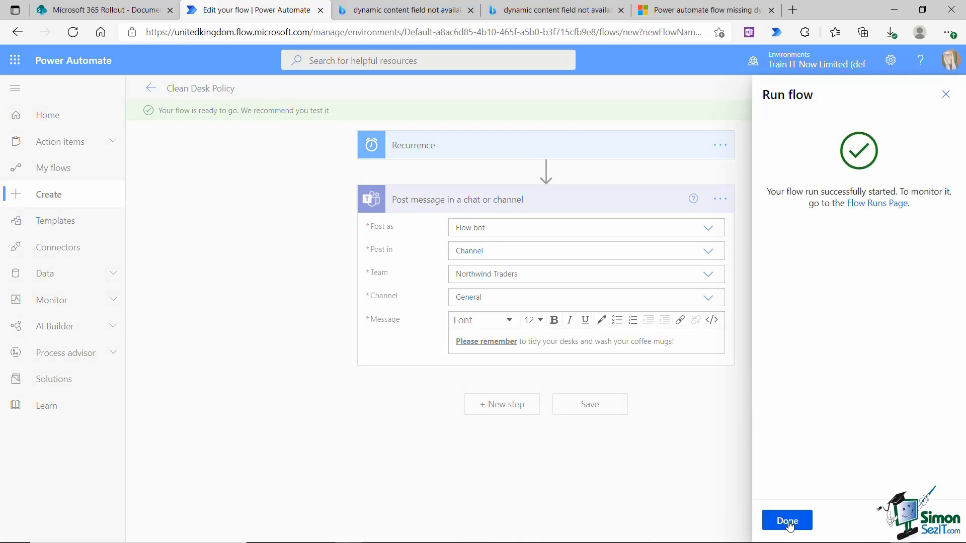
pyautogui.click(787, 521)
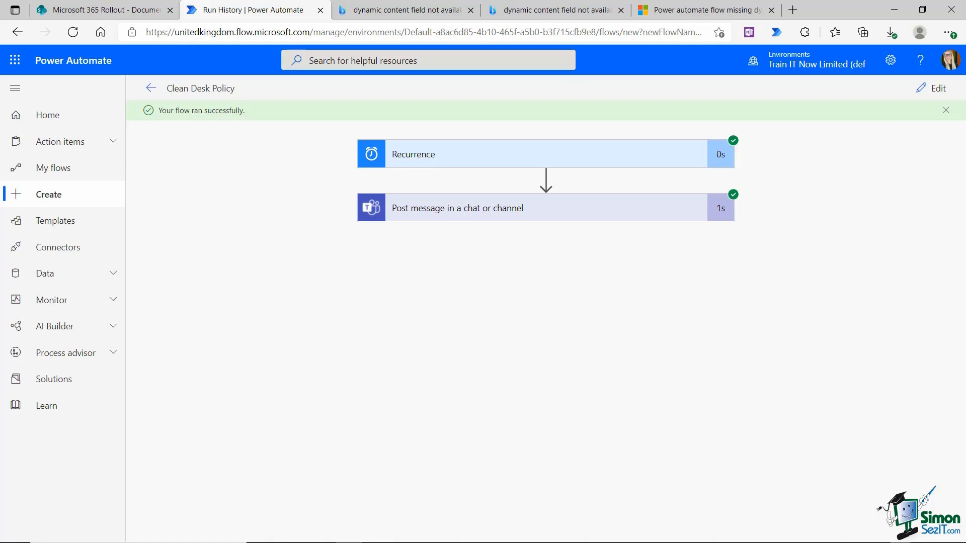
# Switch to Teams and view the tidy-desks reminder in Northwind Traders' General channel.
pyautogui.click(583, 527)
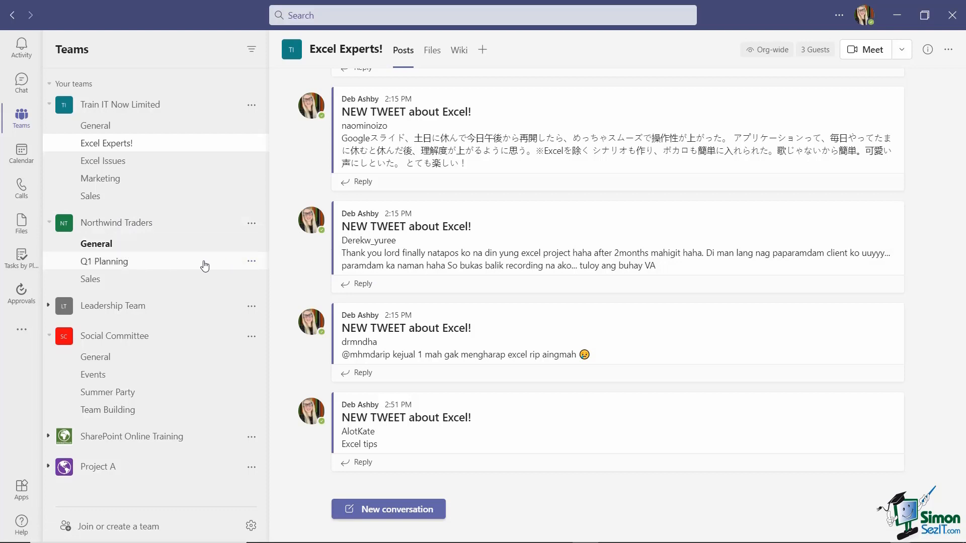
pyautogui.moveTo(243, 278)
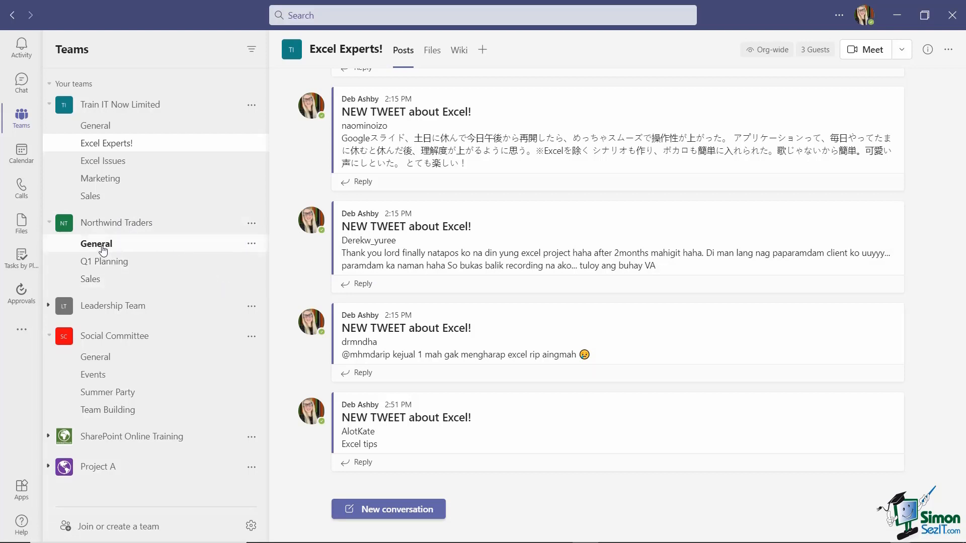
pyautogui.click(96, 244)
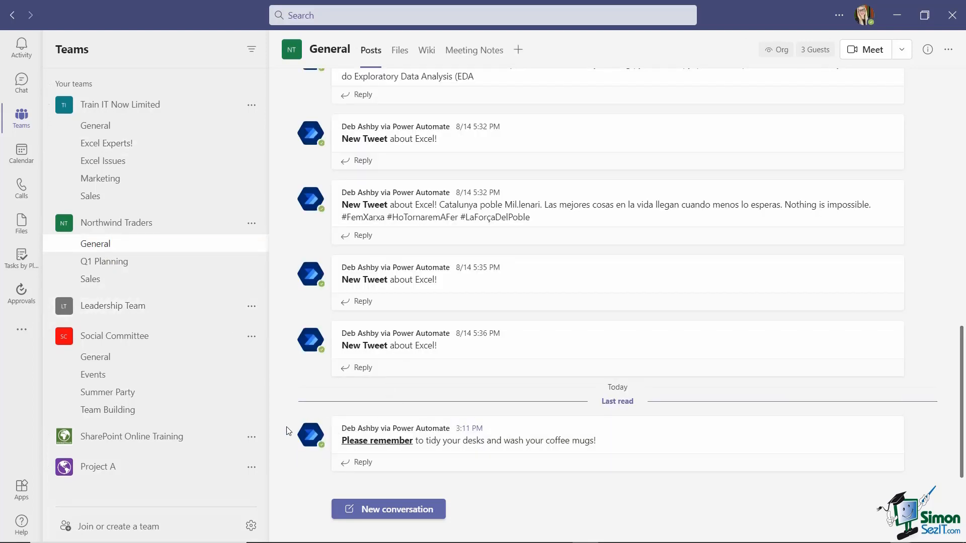
pyautogui.moveTo(378, 467)
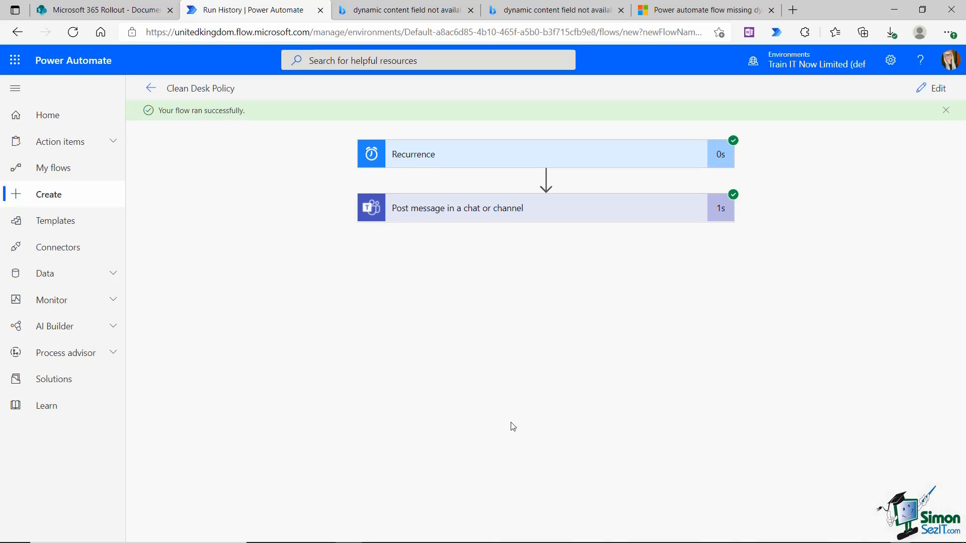
pyautogui.moveTo(509, 427)
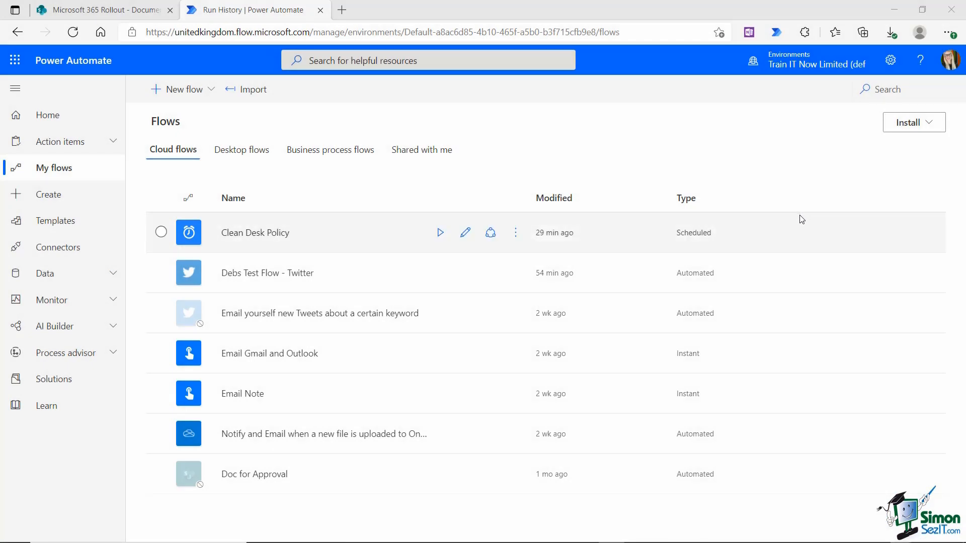
pyautogui.moveTo(750, 192)
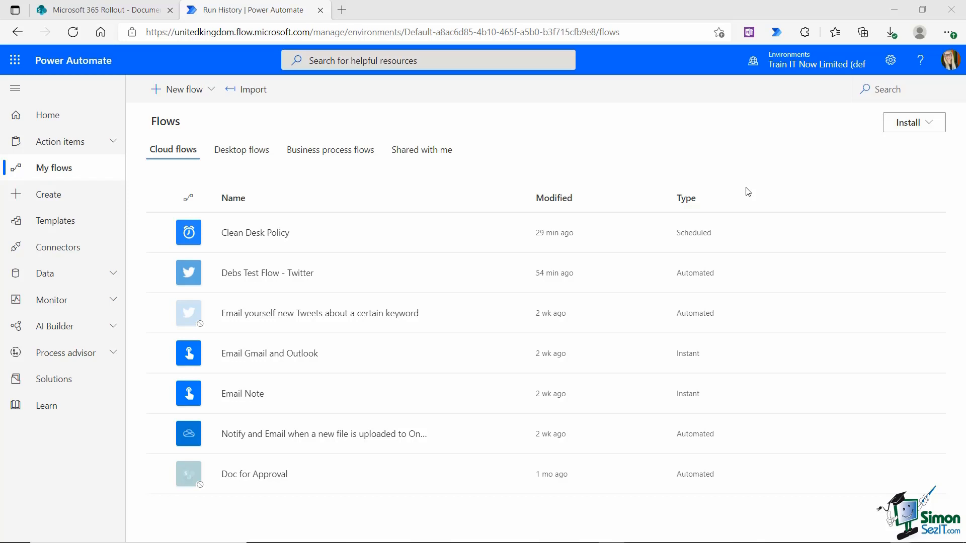
pyautogui.moveTo(742, 194)
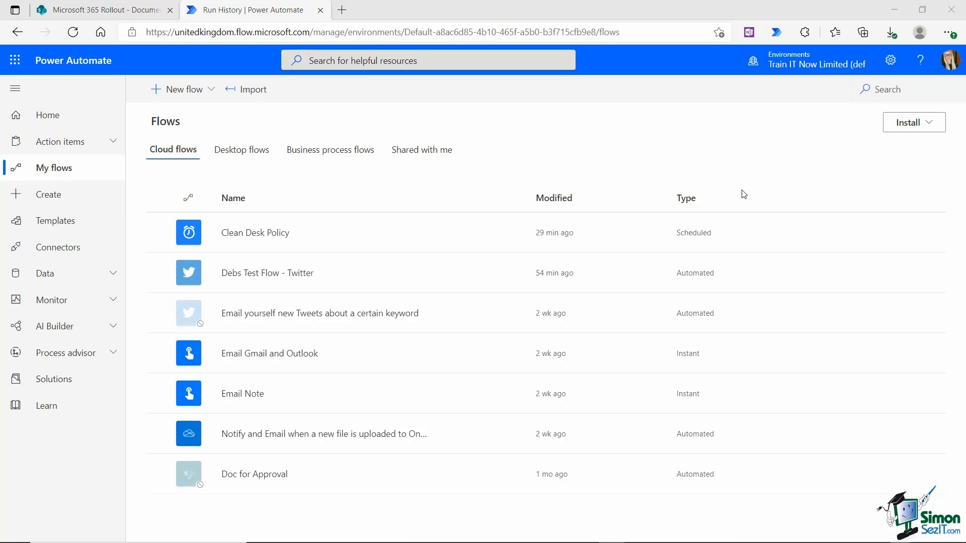
pyautogui.moveTo(35, 196)
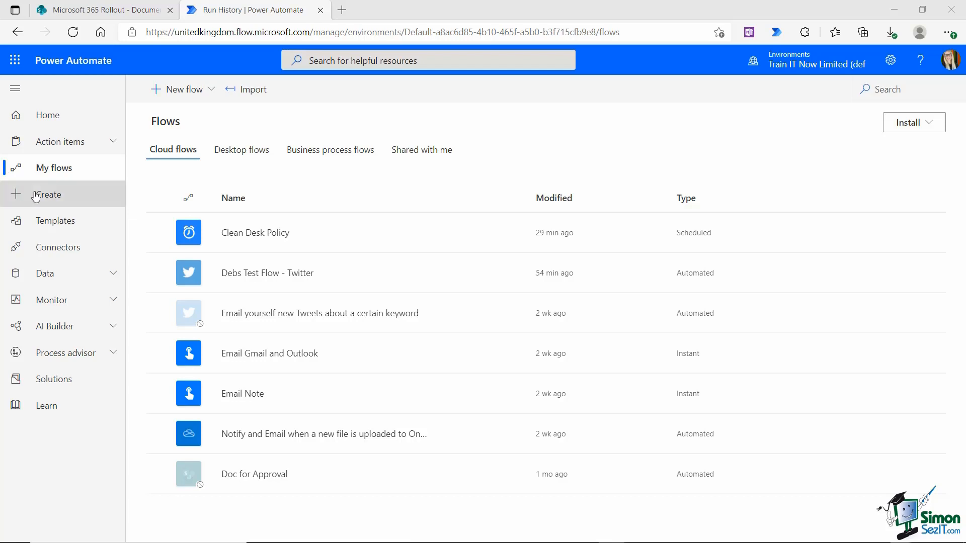
# Start a new scheduled cloud flow named Have a great week!
pyautogui.click(49, 194)
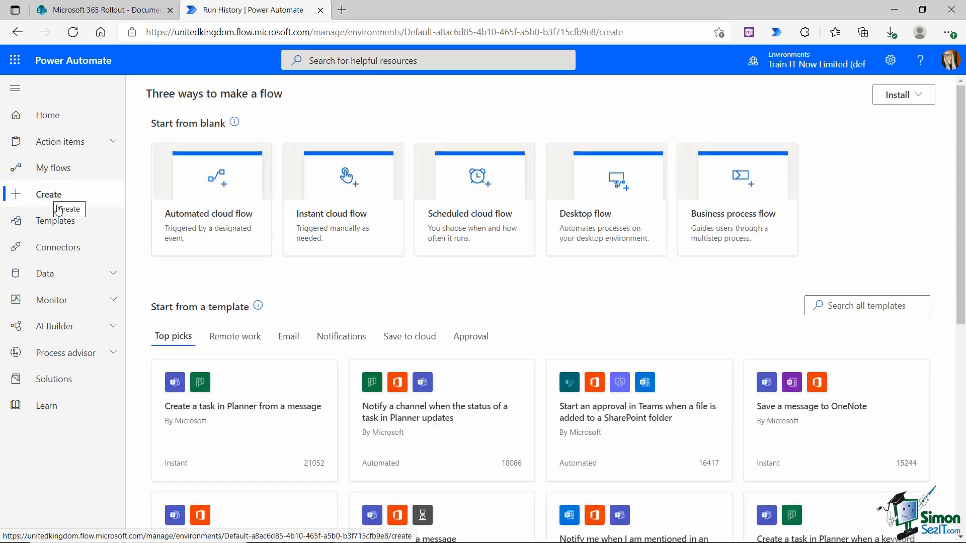
pyautogui.click(474, 199)
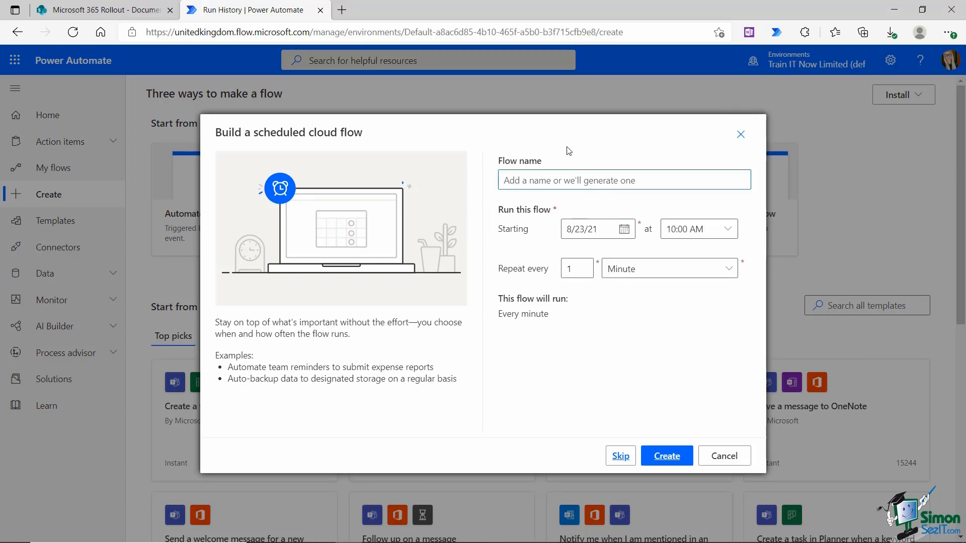
pyautogui.click(624, 179)
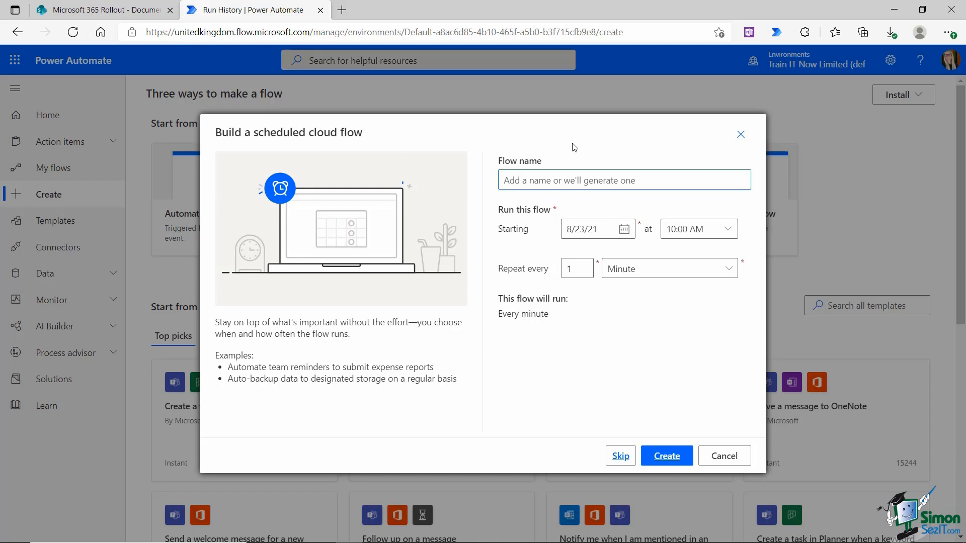
pyautogui.write('Have a great wee')
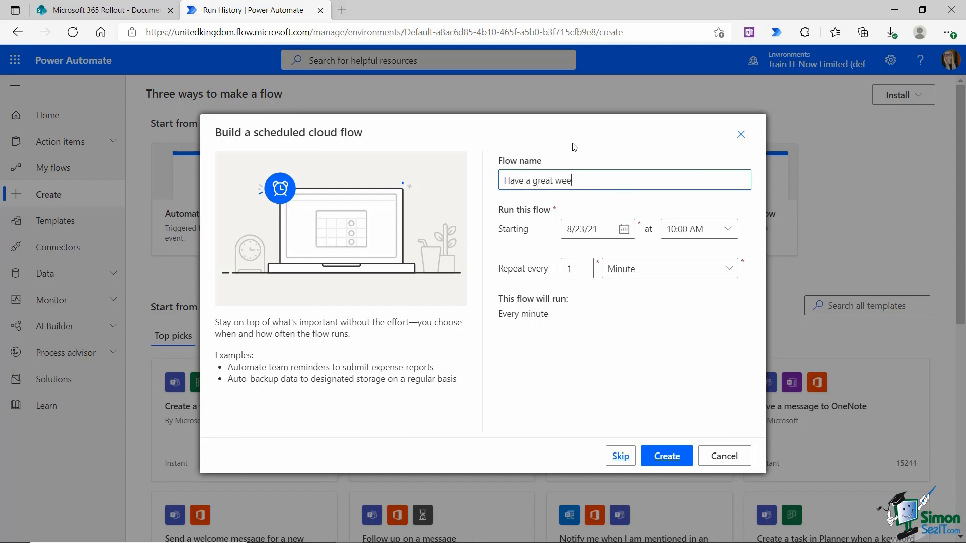
# Schedule it for 8/30/21 at 09:00 AM repeating every 1 Week on Monday, and create it.
pyautogui.click(624, 229)
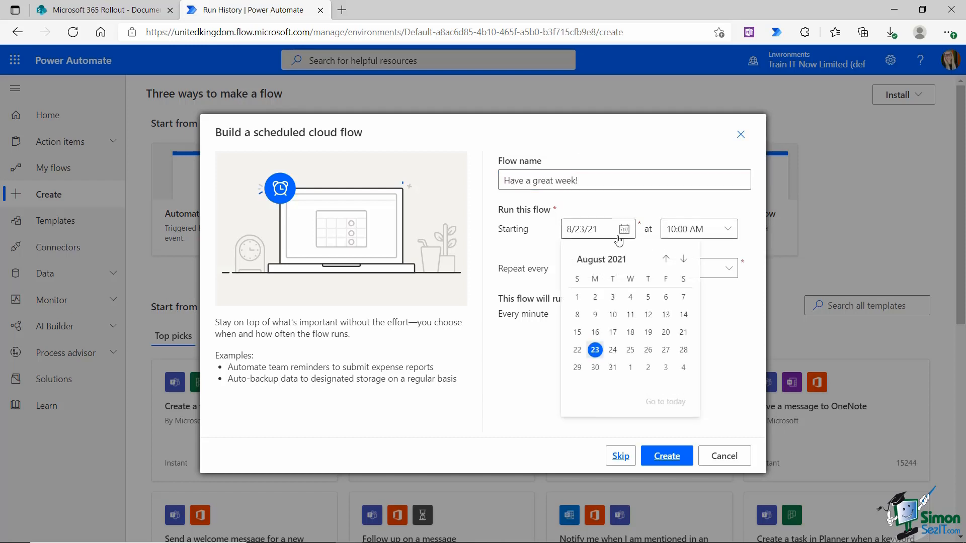
pyautogui.click(595, 367)
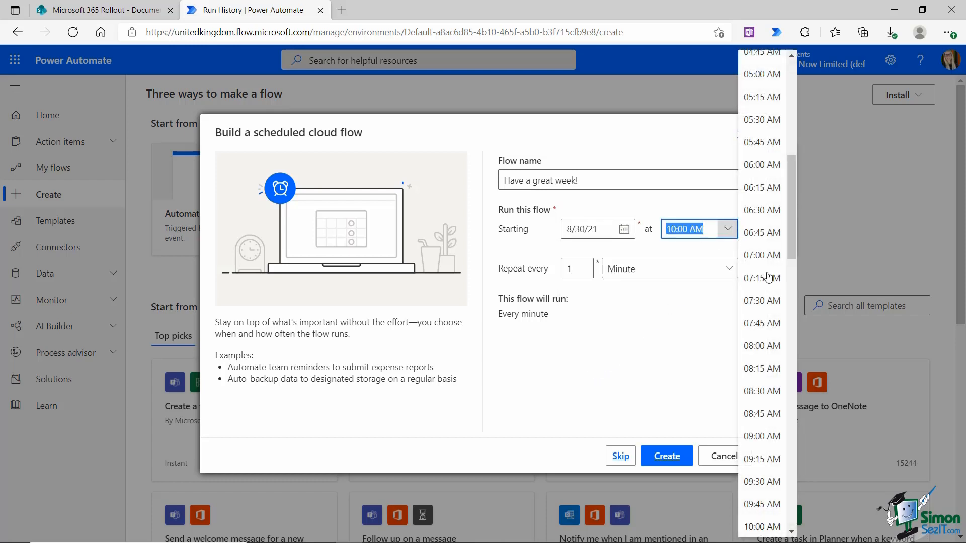
pyautogui.scroll(-3)
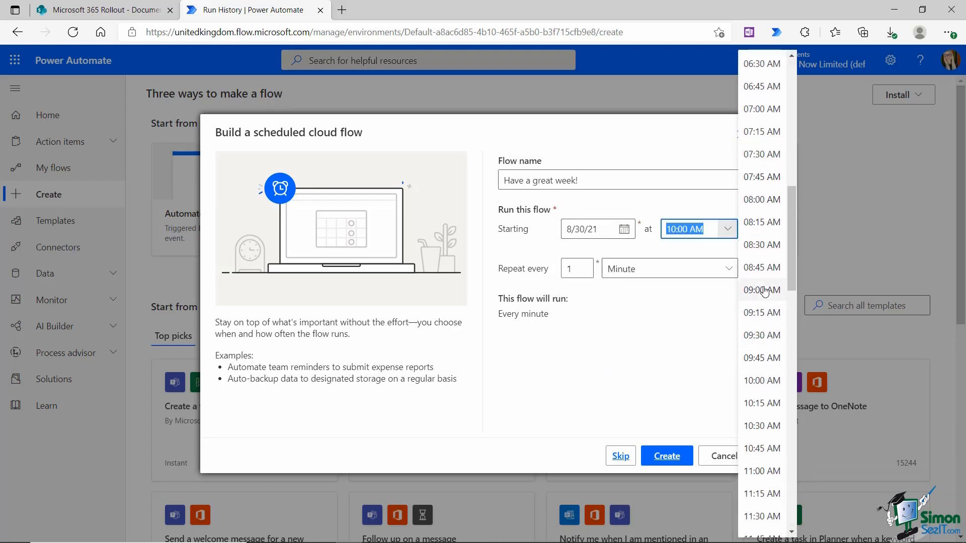
pyautogui.click(760, 289)
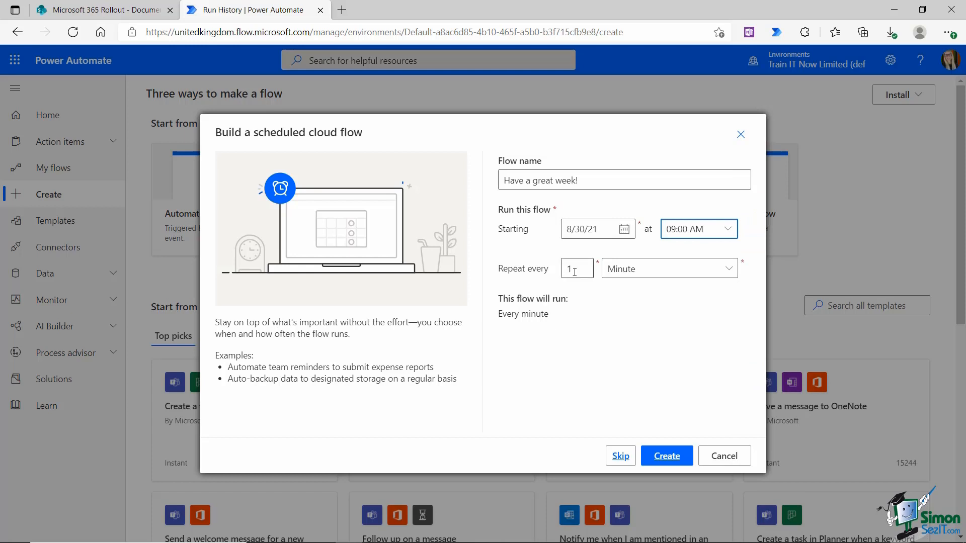
pyautogui.click(670, 267)
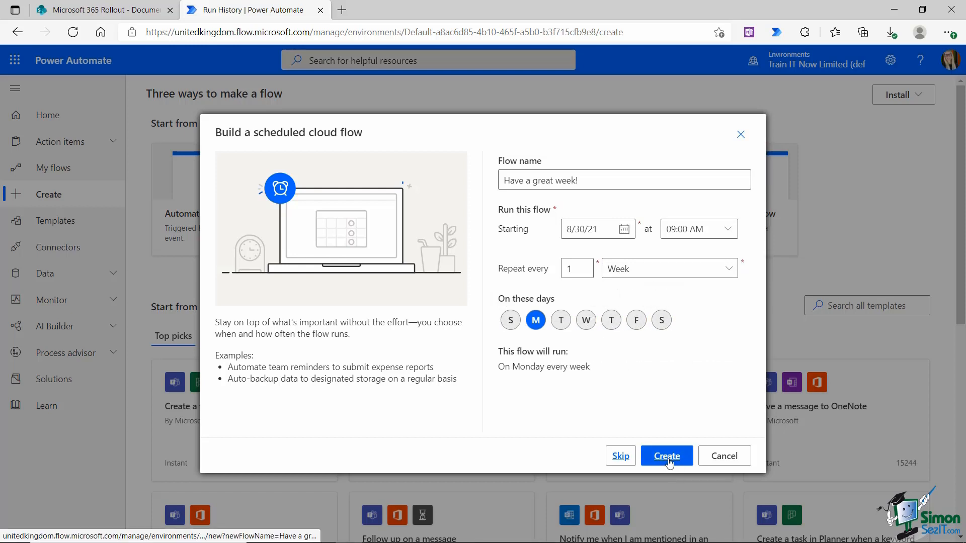
pyautogui.click(666, 456)
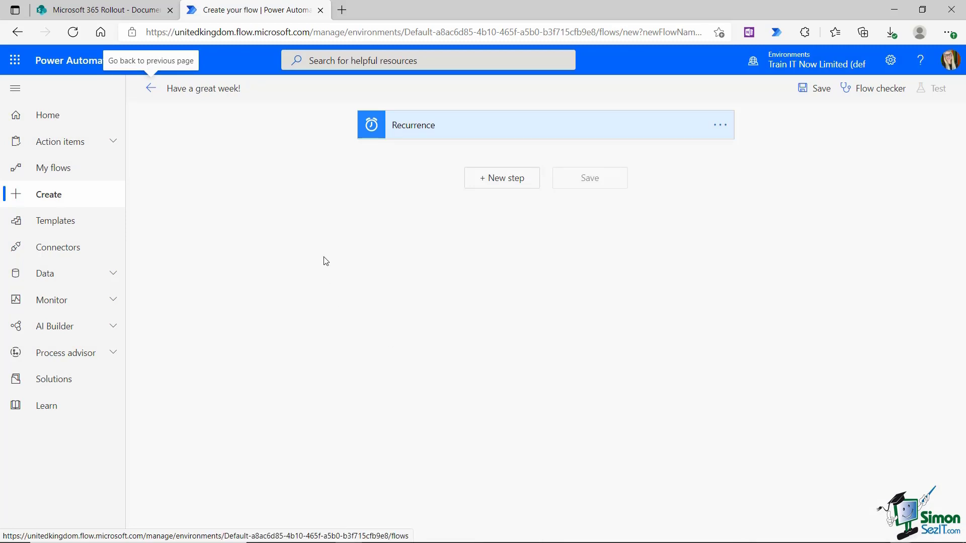
pyautogui.moveTo(413, 171)
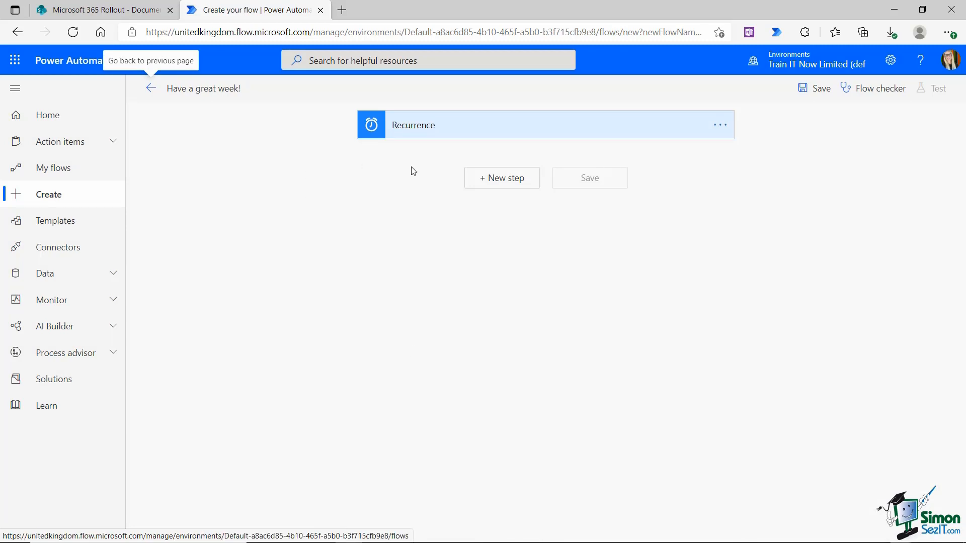
pyautogui.moveTo(446, 140)
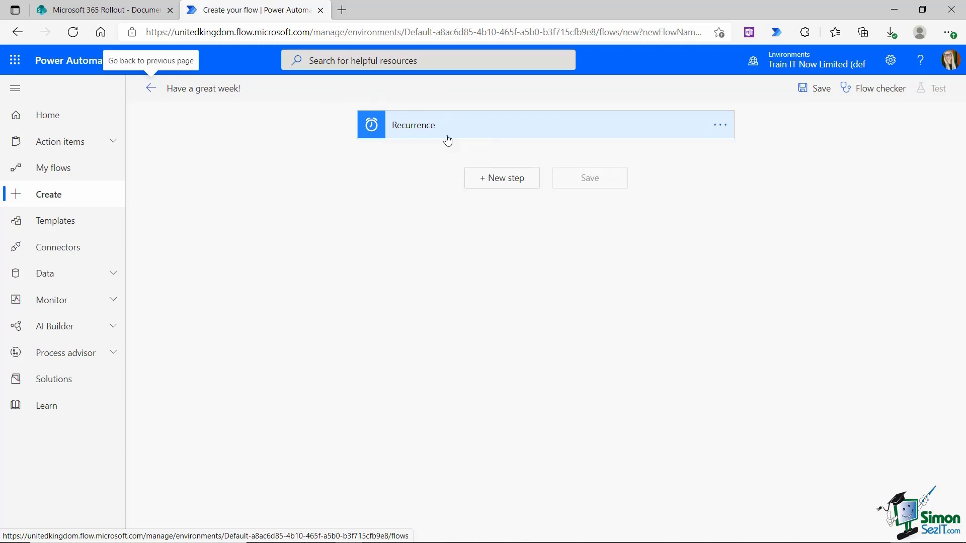
pyautogui.moveTo(391, 171)
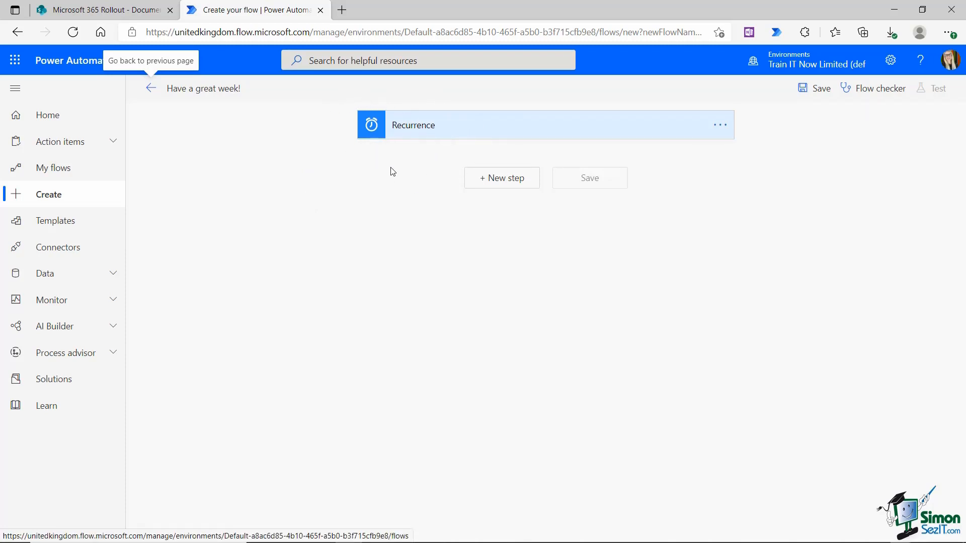
pyautogui.moveTo(388, 163)
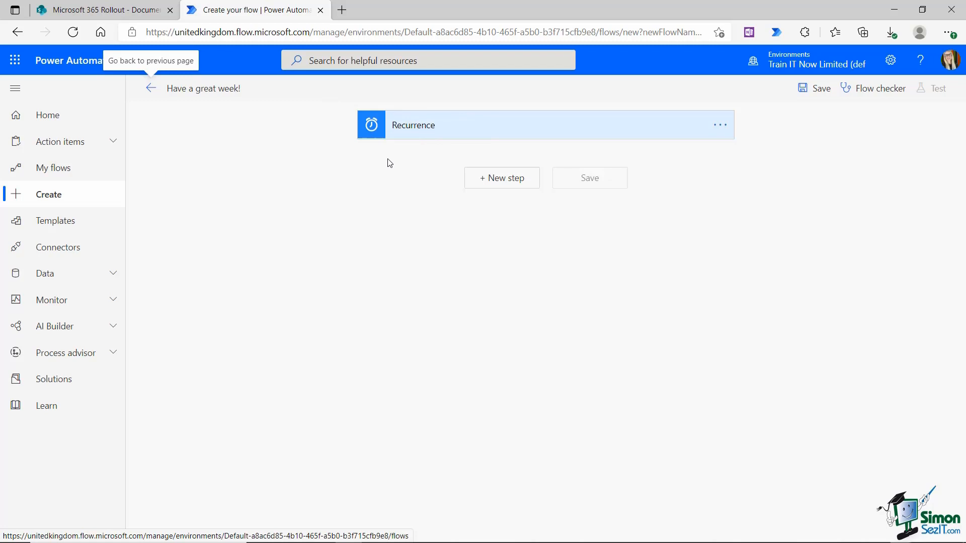
pyautogui.moveTo(387, 160)
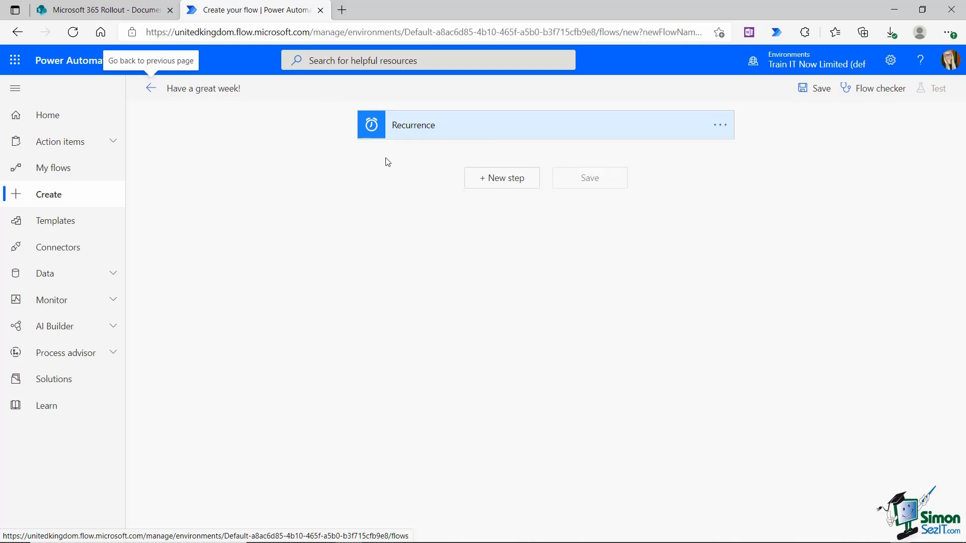
pyautogui.moveTo(428, 296)
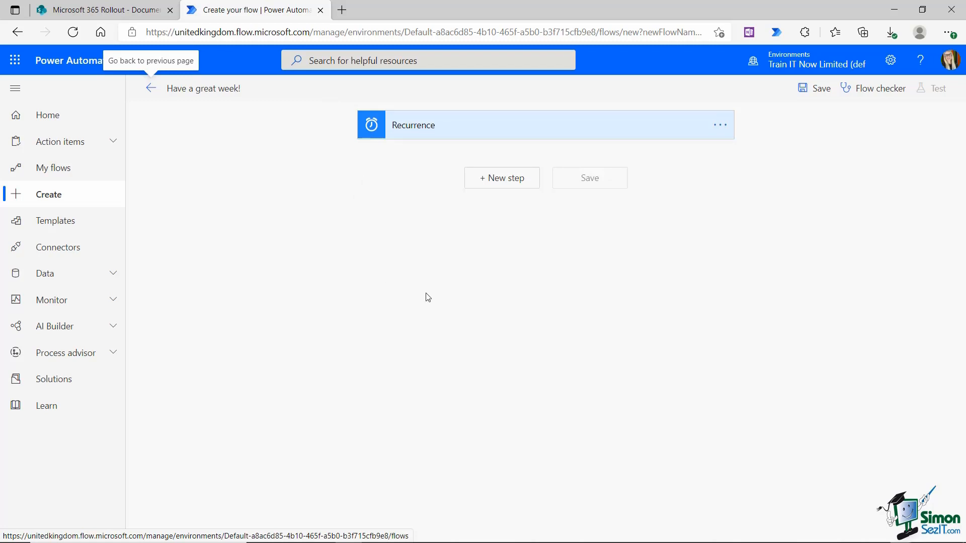
# Add a new step after the Recurrence trigger of Have a great week!
pyautogui.click(501, 177)
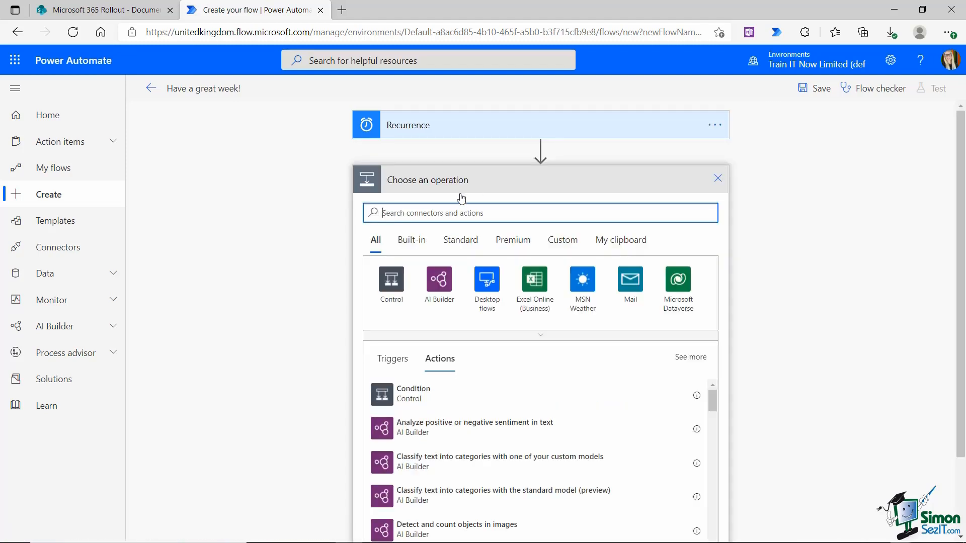
# Add a Slack Post message (V2) step sending 'Have a great week team!' to the general channel.
pyautogui.write('slack')
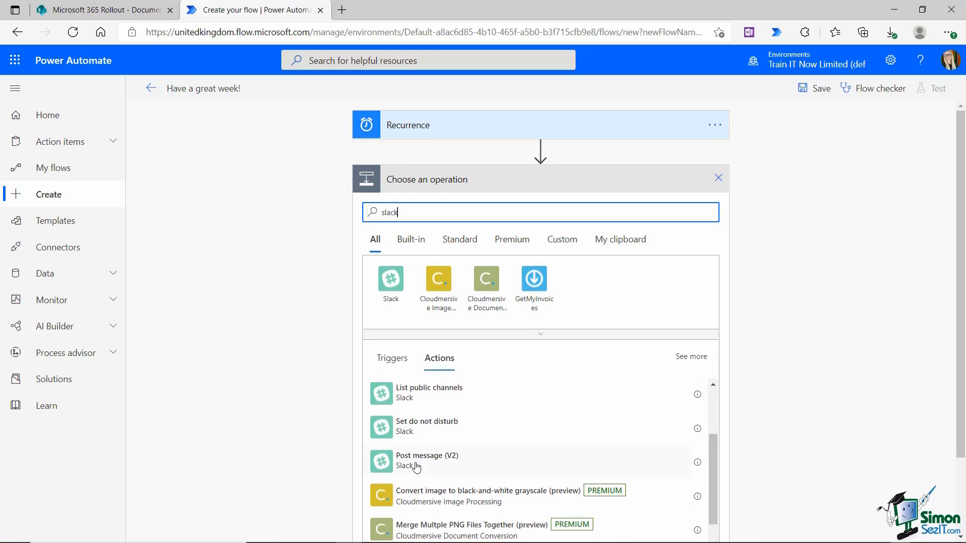
pyautogui.click(426, 461)
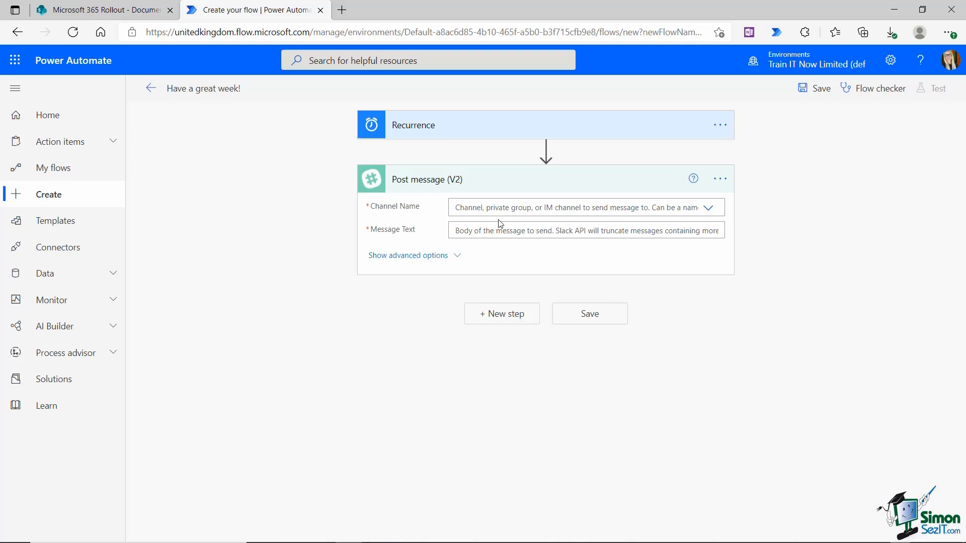
pyautogui.moveTo(562, 221)
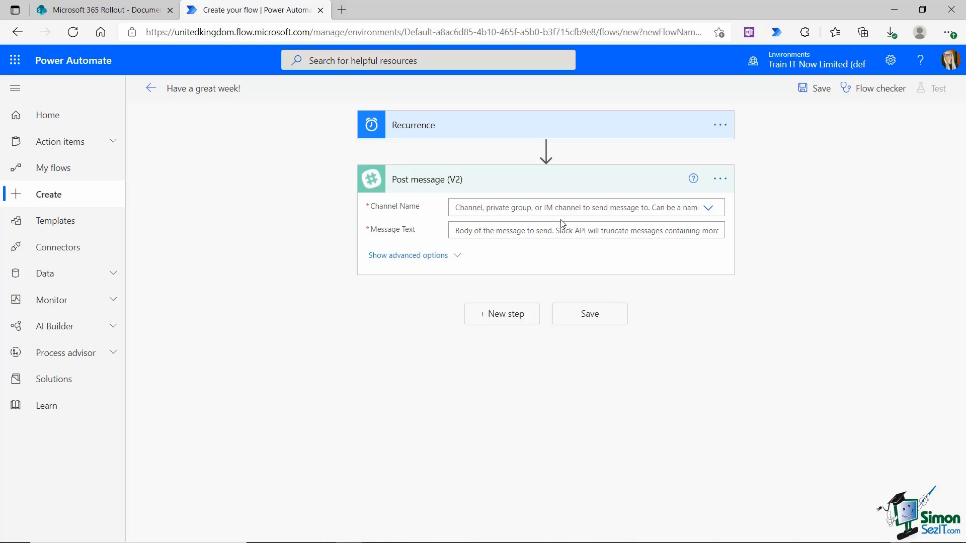
pyautogui.moveTo(509, 220)
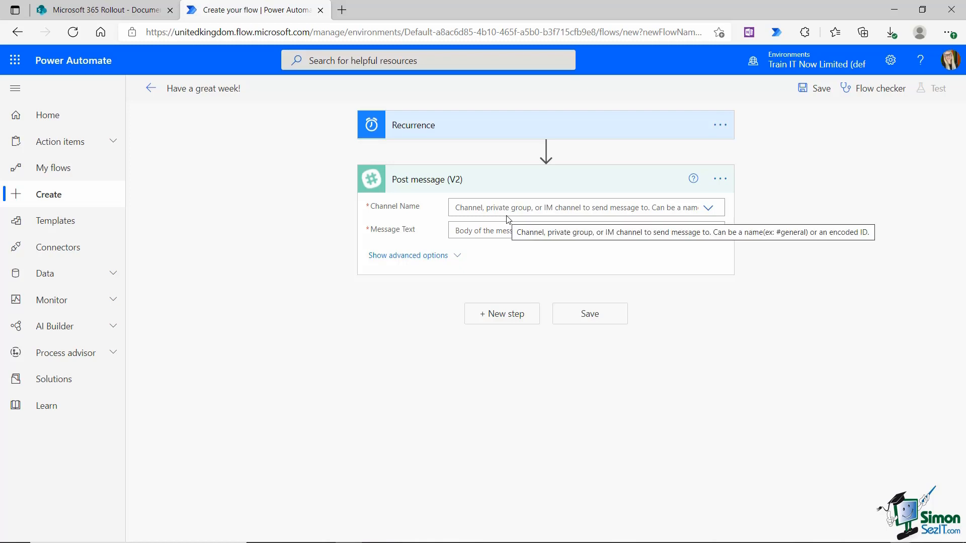
pyautogui.moveTo(724, 218)
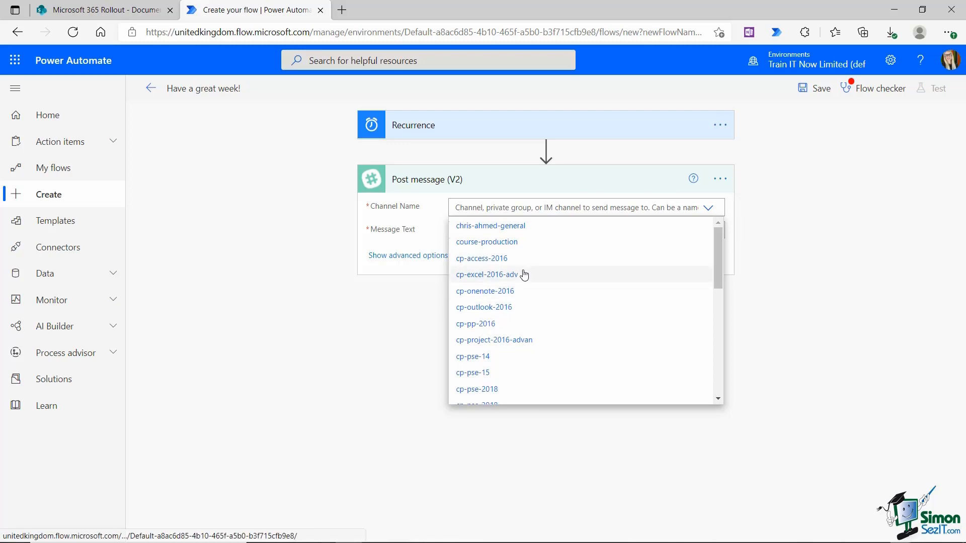
pyautogui.scroll(-3)
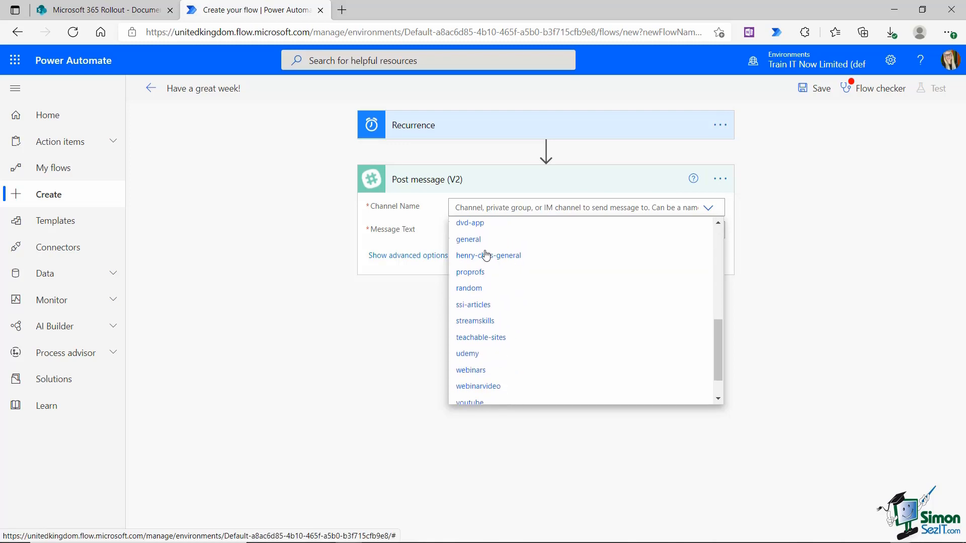
pyautogui.click(468, 239)
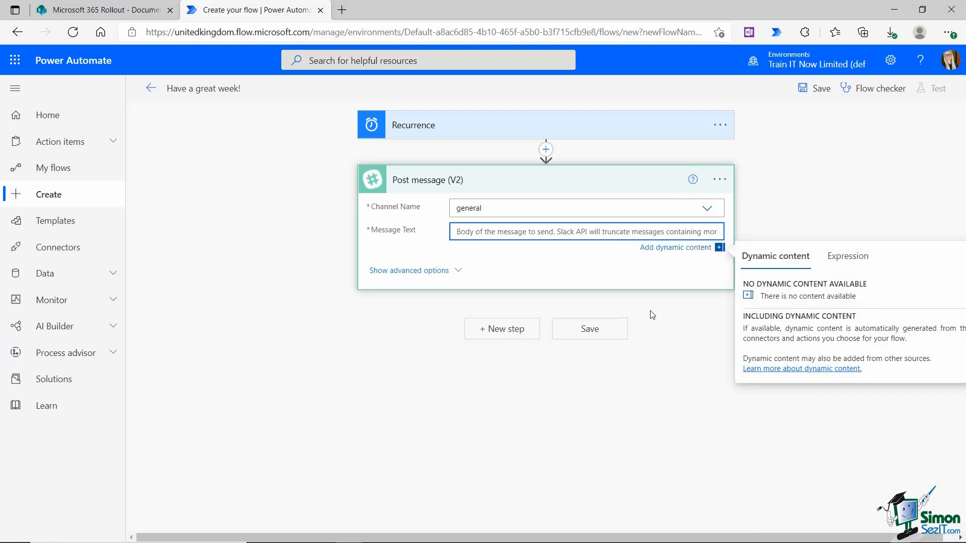
pyautogui.write('Have a great week team!')
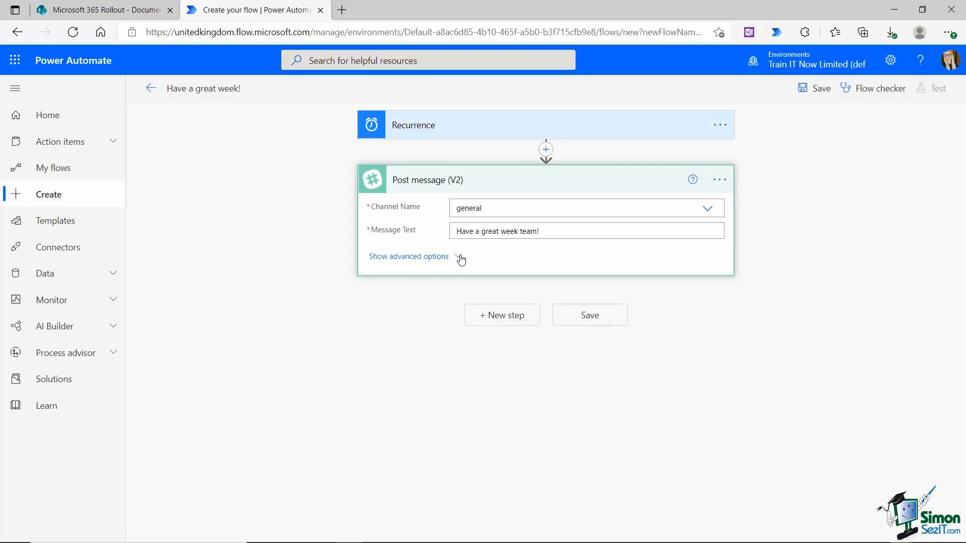
# Set the Slack message's Post As User option so it posts as the signed-in user.
pyautogui.click(409, 257)
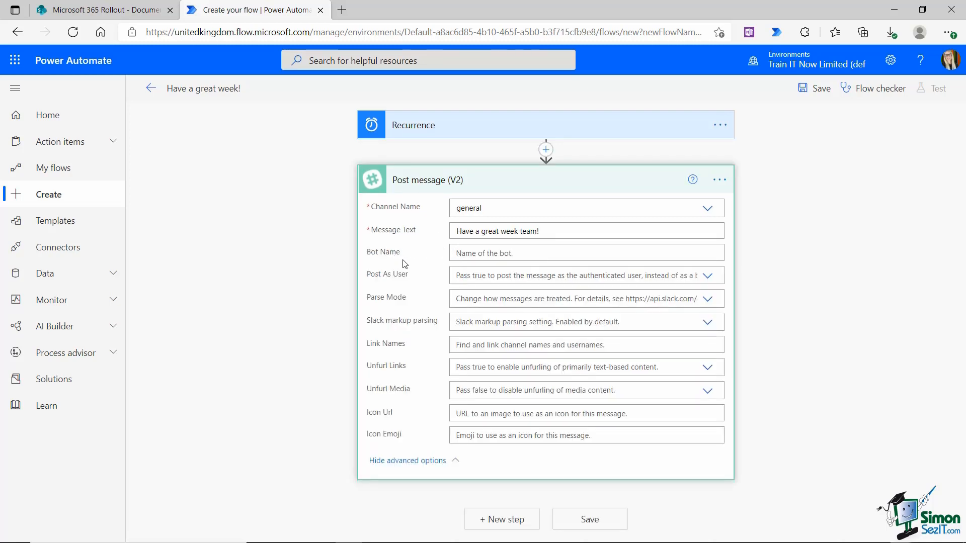
pyautogui.moveTo(433, 284)
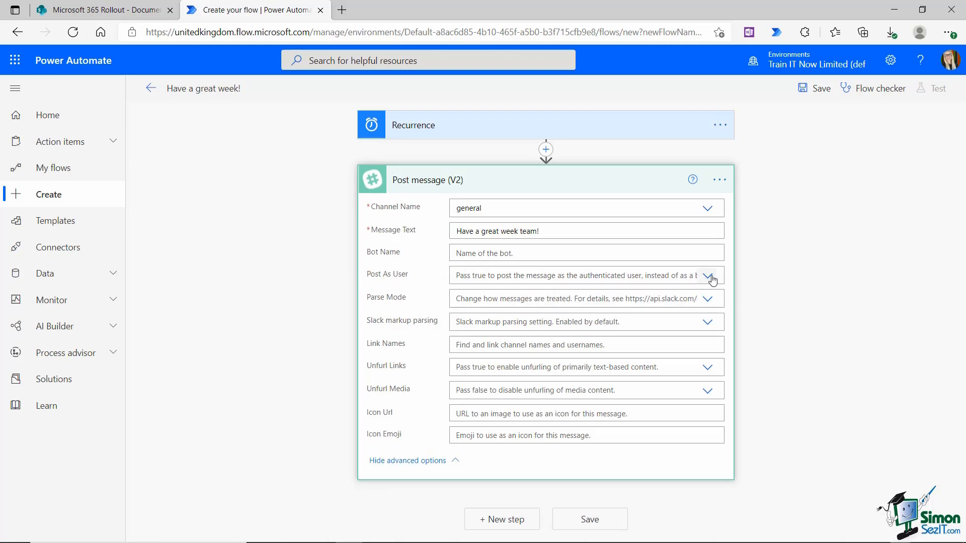
pyautogui.click(708, 276)
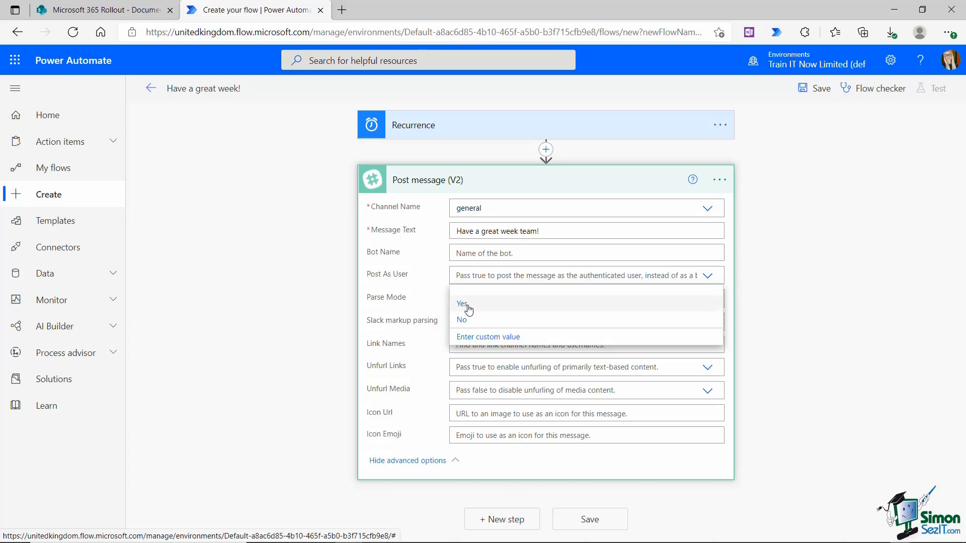
pyautogui.click(461, 304)
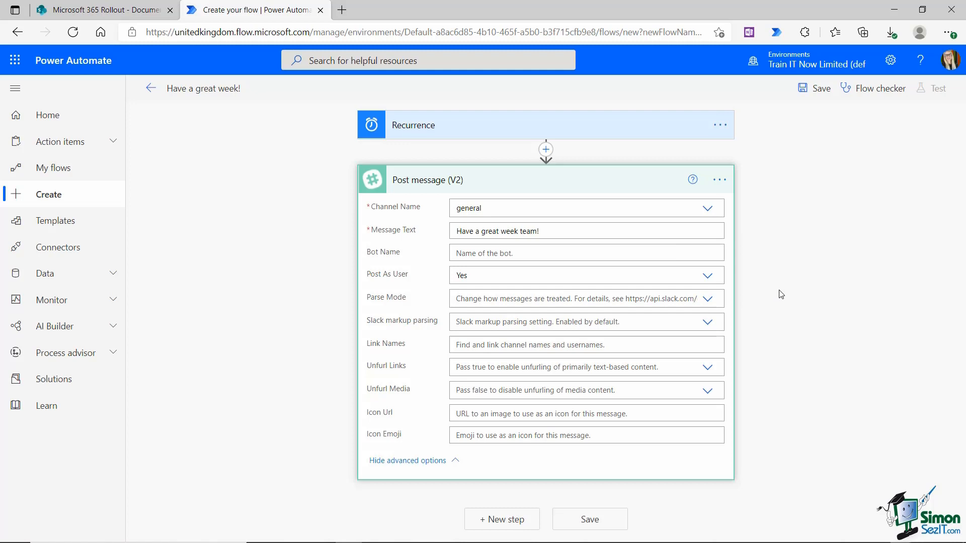
pyautogui.moveTo(762, 294)
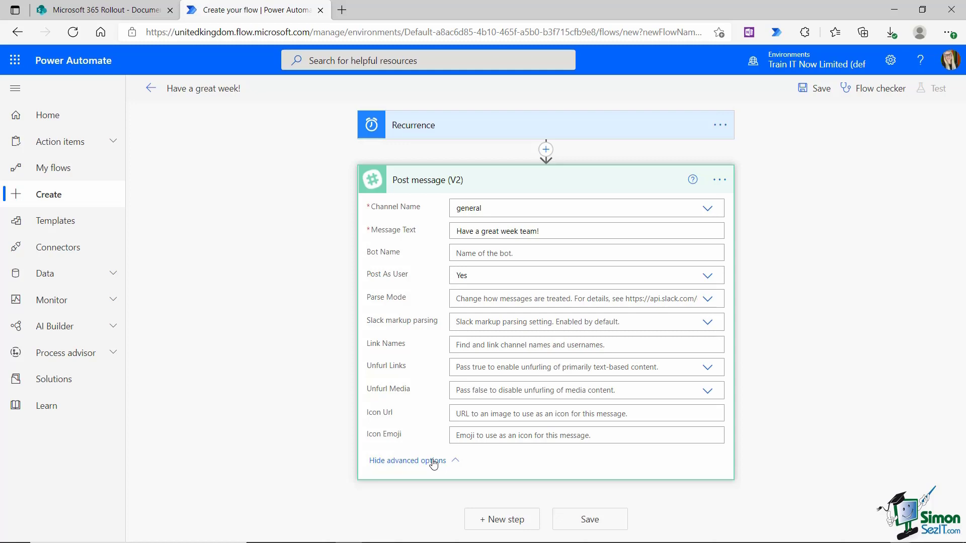
pyautogui.click(406, 460)
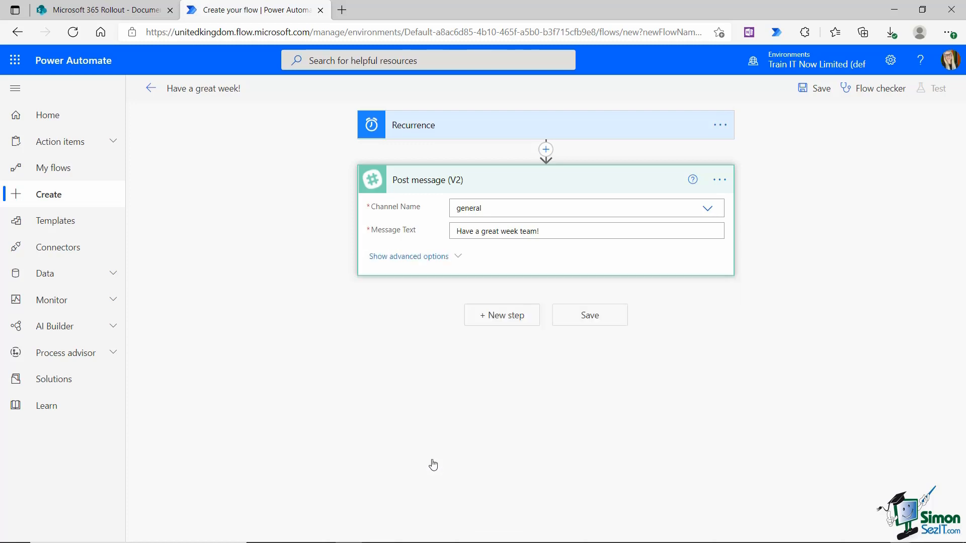
pyautogui.moveTo(503, 318)
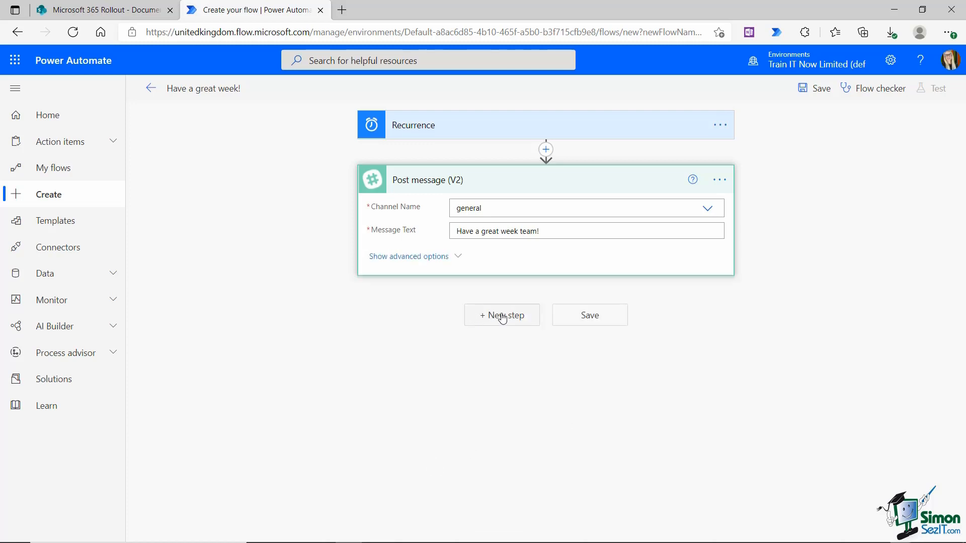
# Add a Delay (Schedule) action as a new step after the Slack message.
pyautogui.click(501, 315)
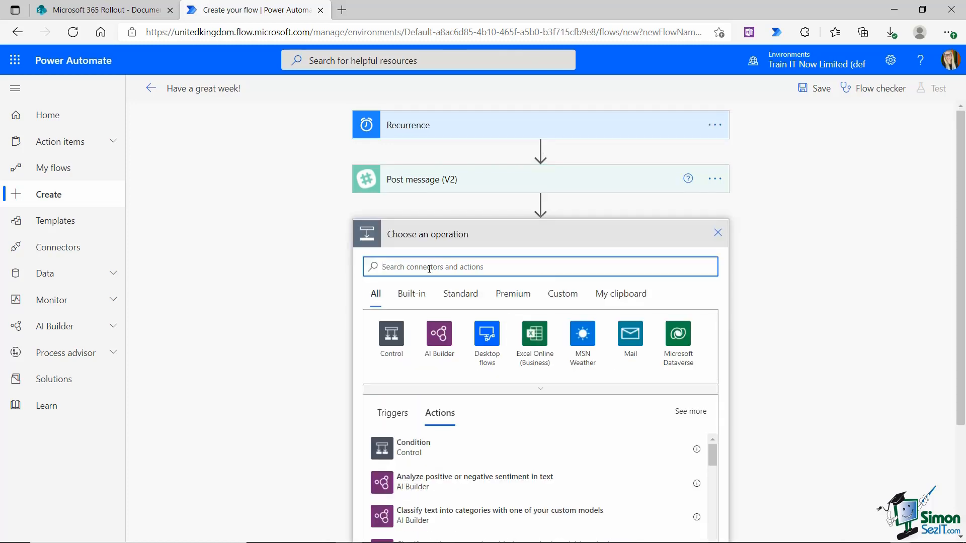
pyautogui.write('delay')
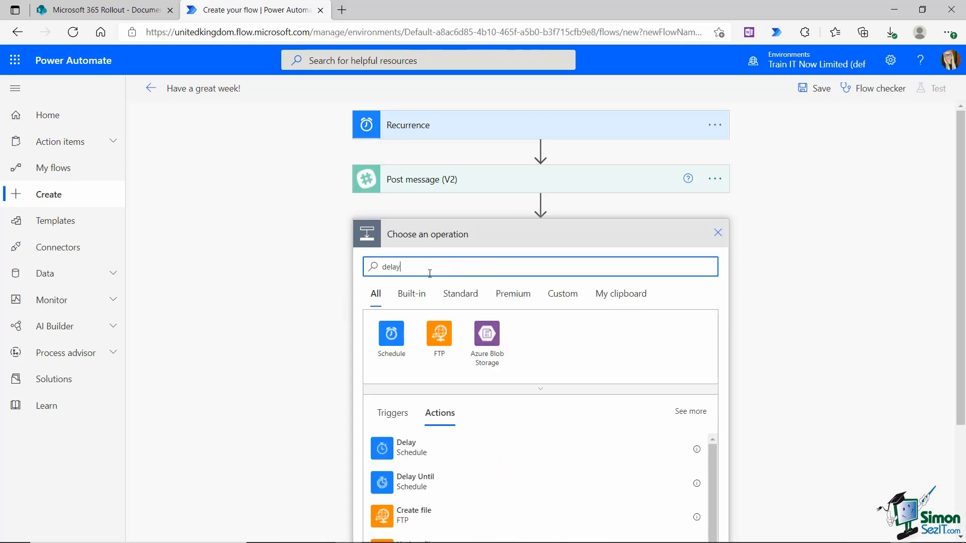
pyautogui.moveTo(409, 450)
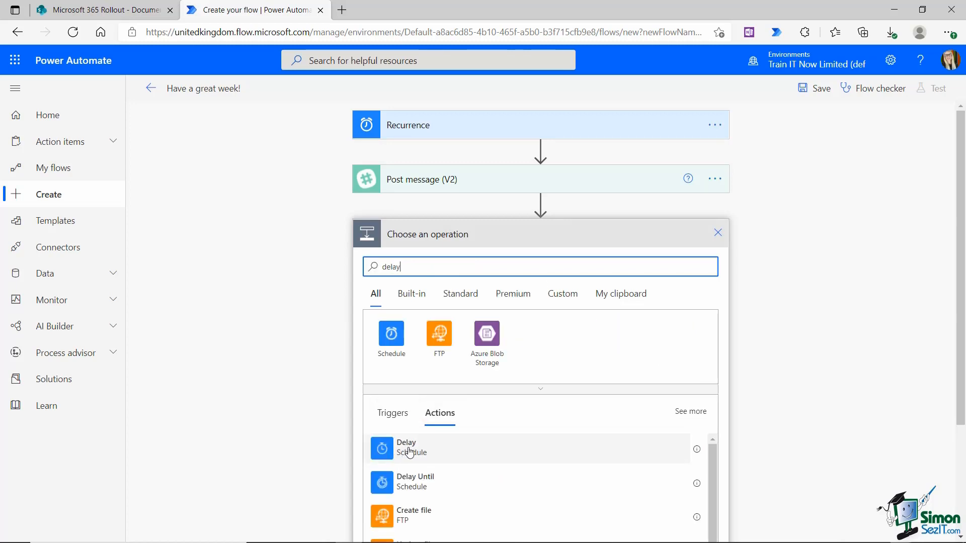
pyautogui.click(406, 447)
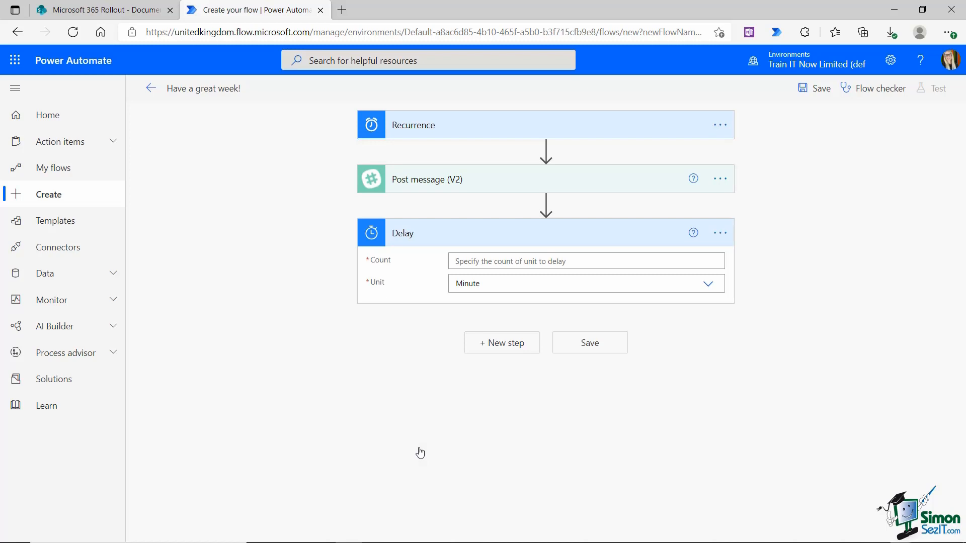
pyautogui.moveTo(471, 261)
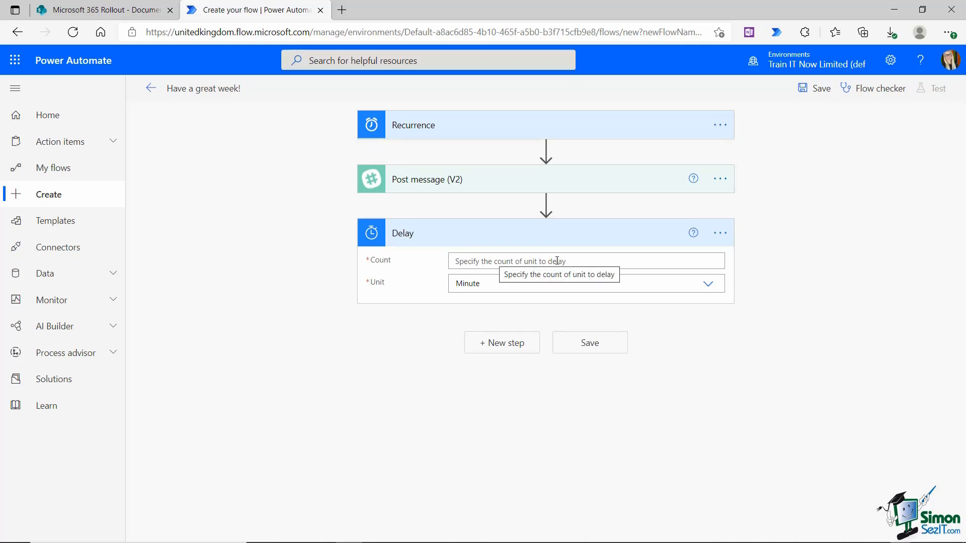
pyautogui.moveTo(561, 257)
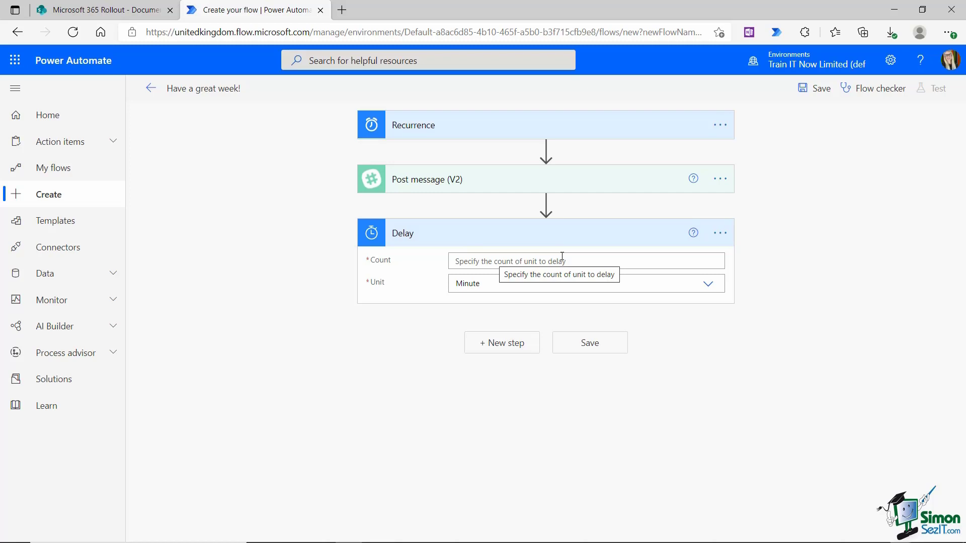
pyautogui.moveTo(542, 258)
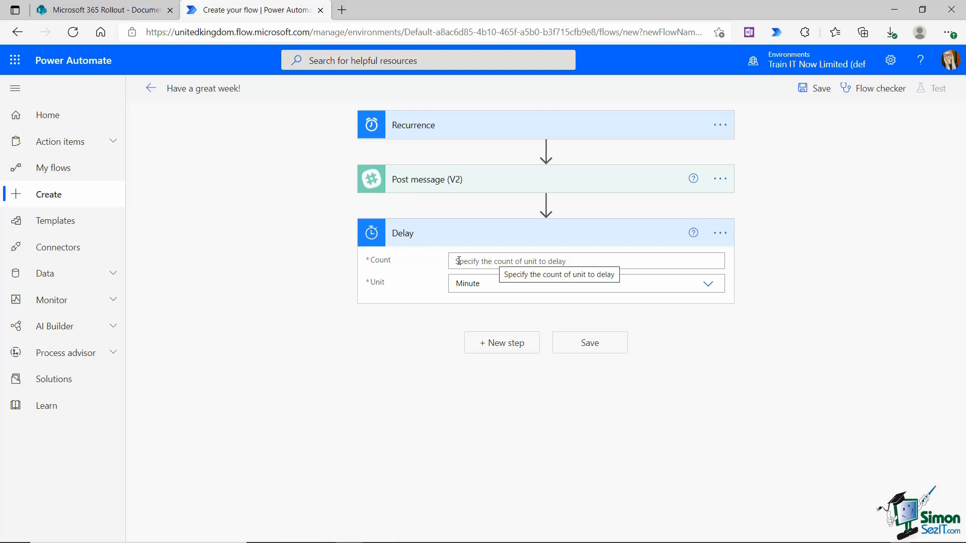
# Set the Delay count to the expression rand(1,5) with the unit left as Minute.
pyautogui.click(585, 261)
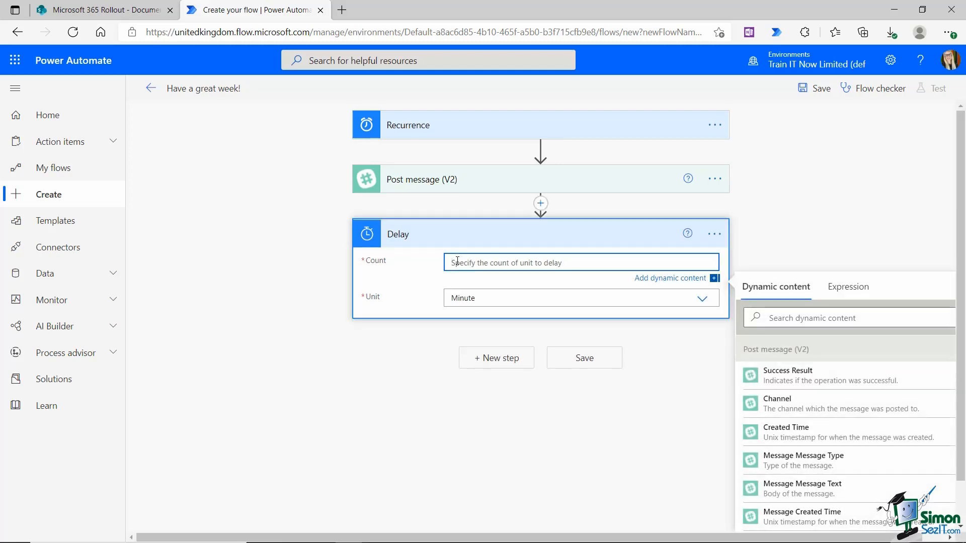
pyautogui.click(847, 285)
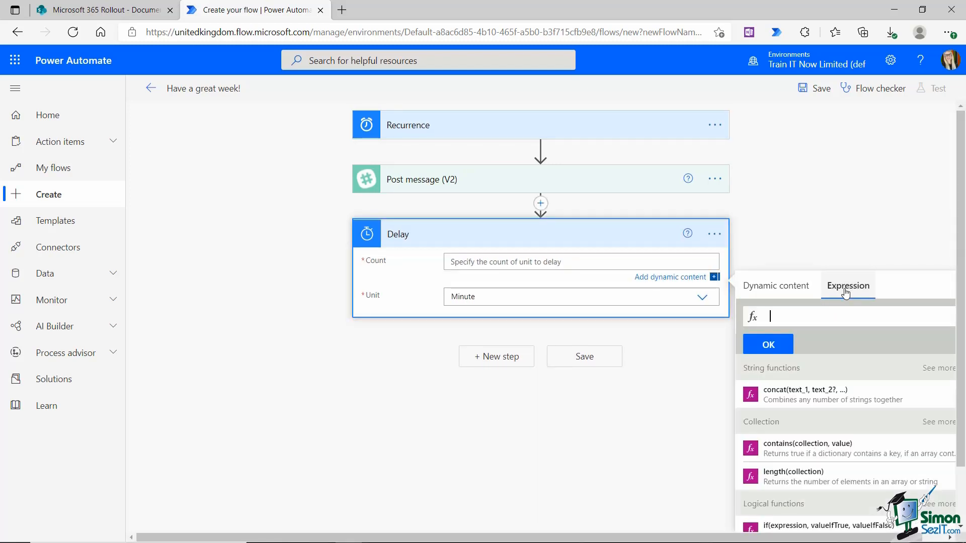
pyautogui.write('rand')
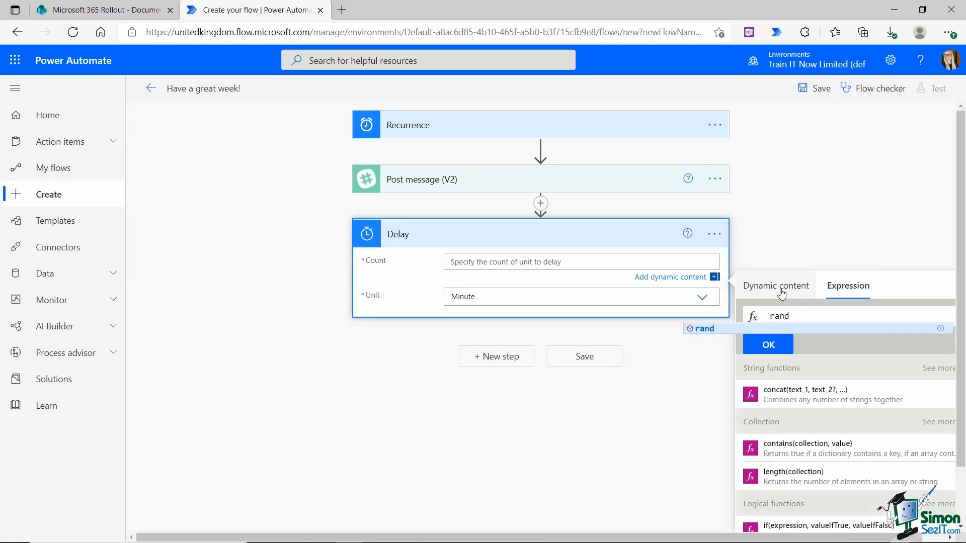
pyautogui.click(704, 328)
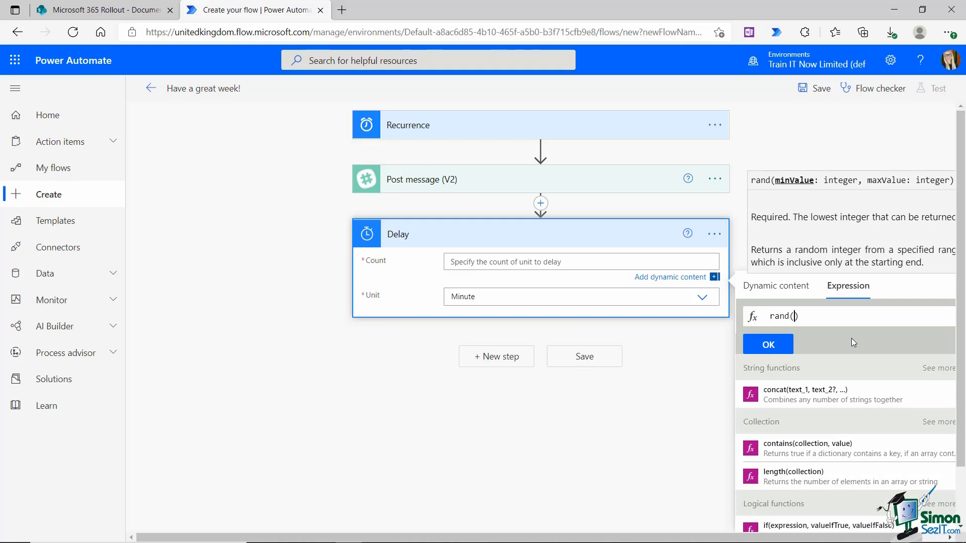
pyautogui.write('1')
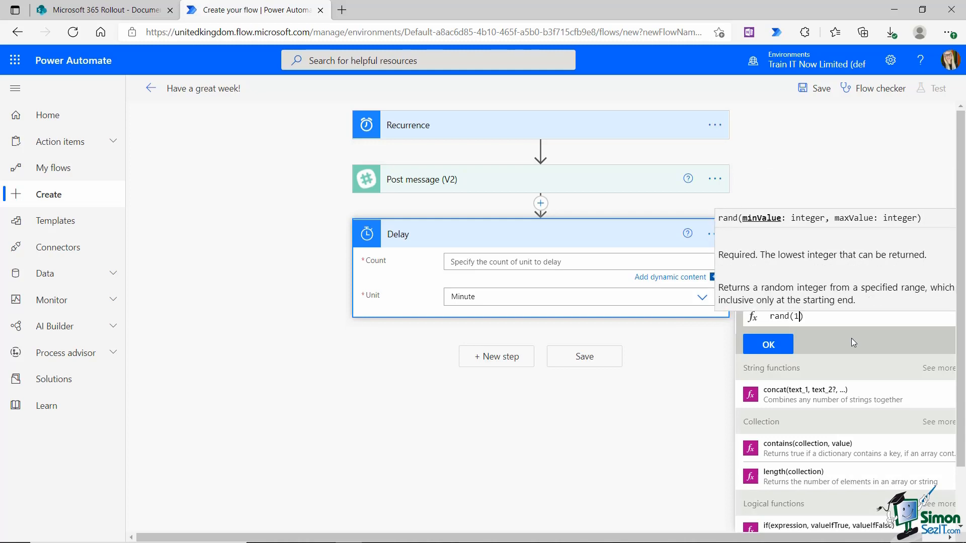
pyautogui.write(',')
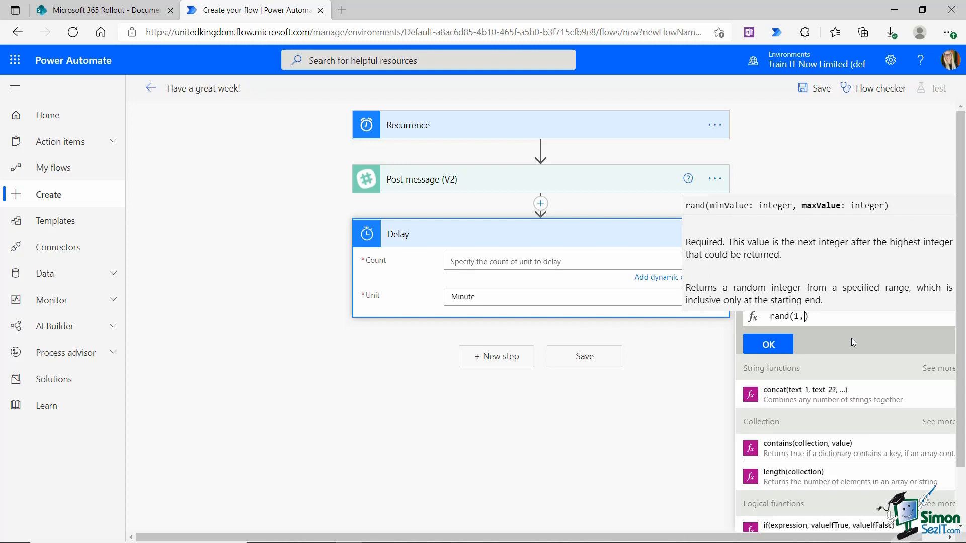
pyautogui.write('5')
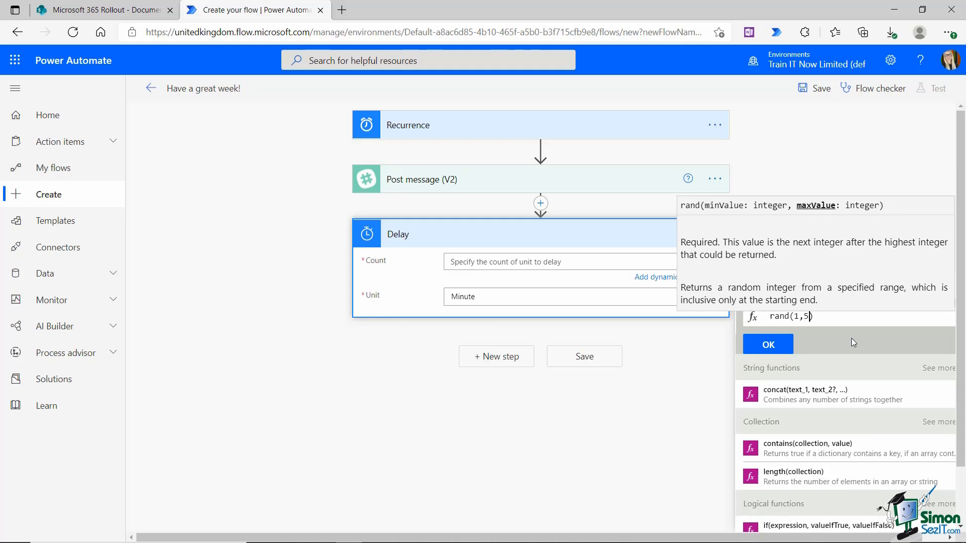
pyautogui.click(767, 344)
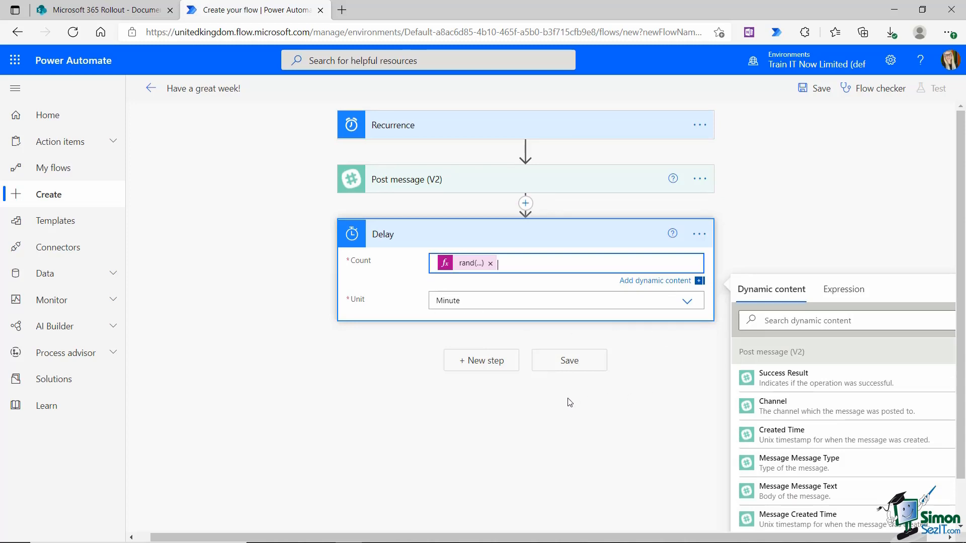
pyautogui.moveTo(523, 243)
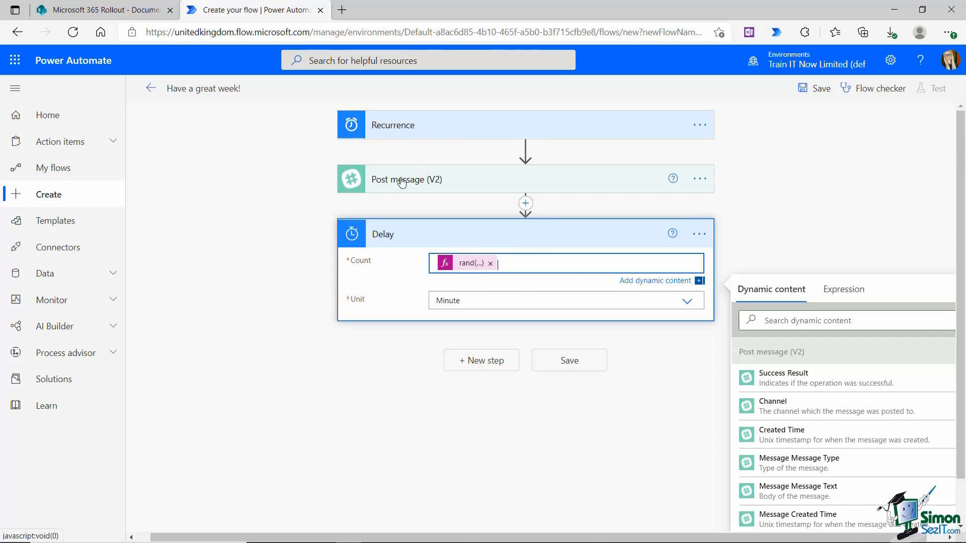
pyautogui.moveTo(459, 242)
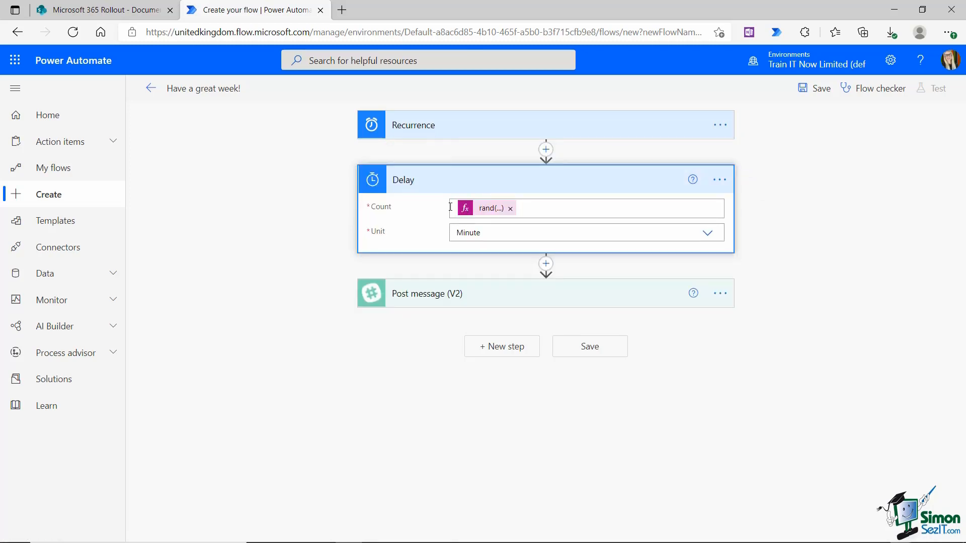
pyautogui.moveTo(456, 231)
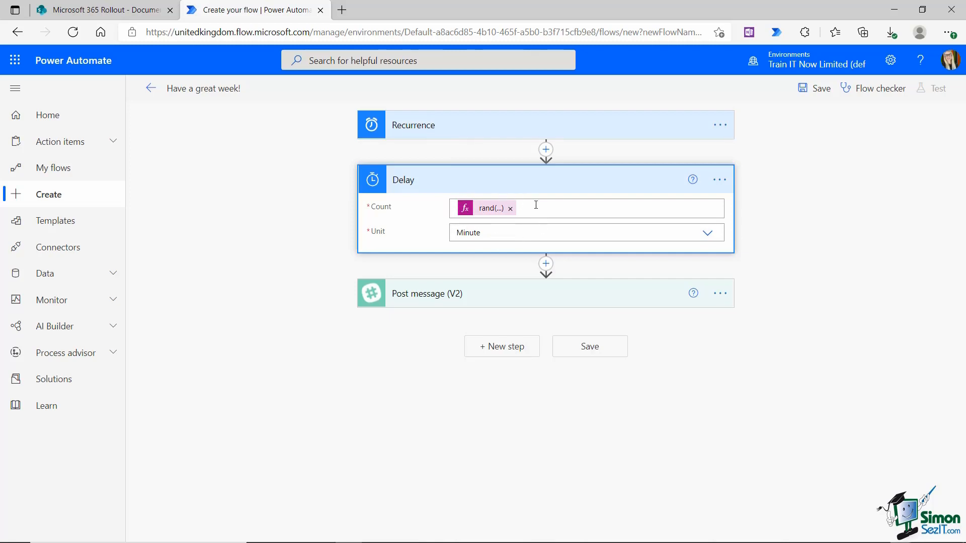
pyautogui.moveTo(495, 211)
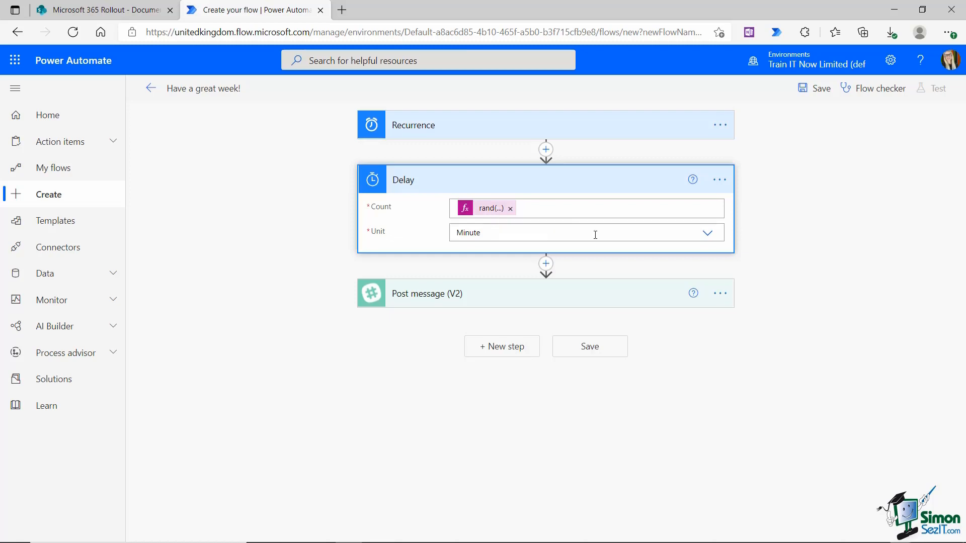
pyautogui.moveTo(702, 338)
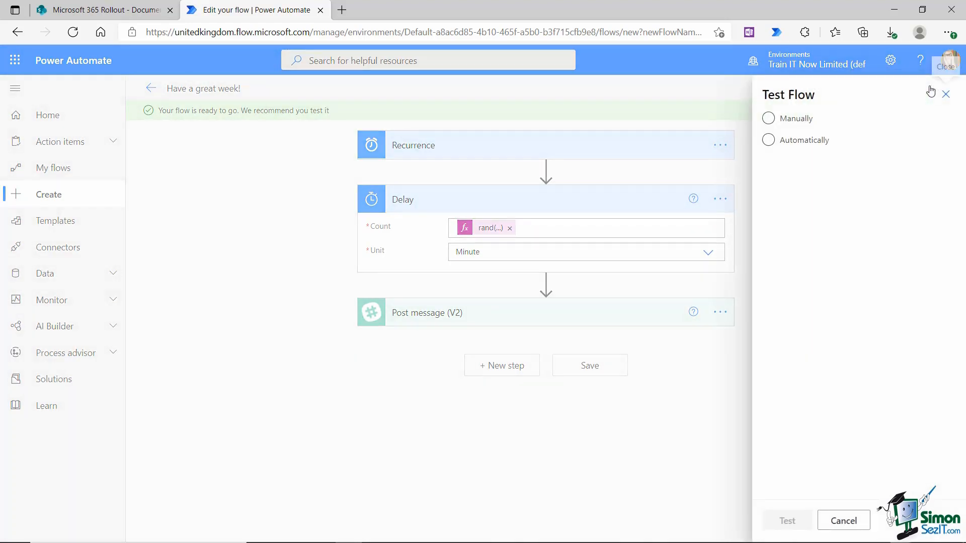
# Run the flow manually and expand the Delay step to see its 4-minute wait.
pyautogui.click(768, 118)
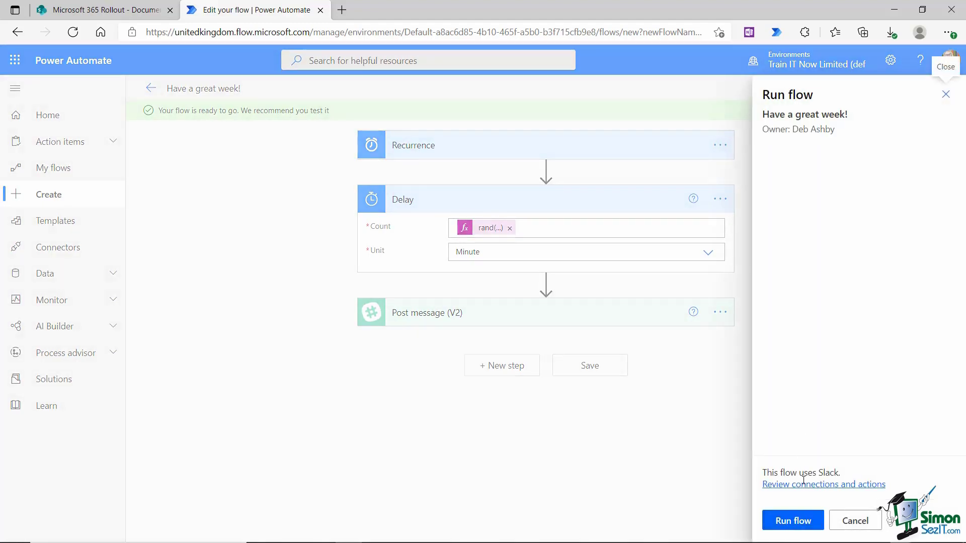
pyautogui.click(793, 520)
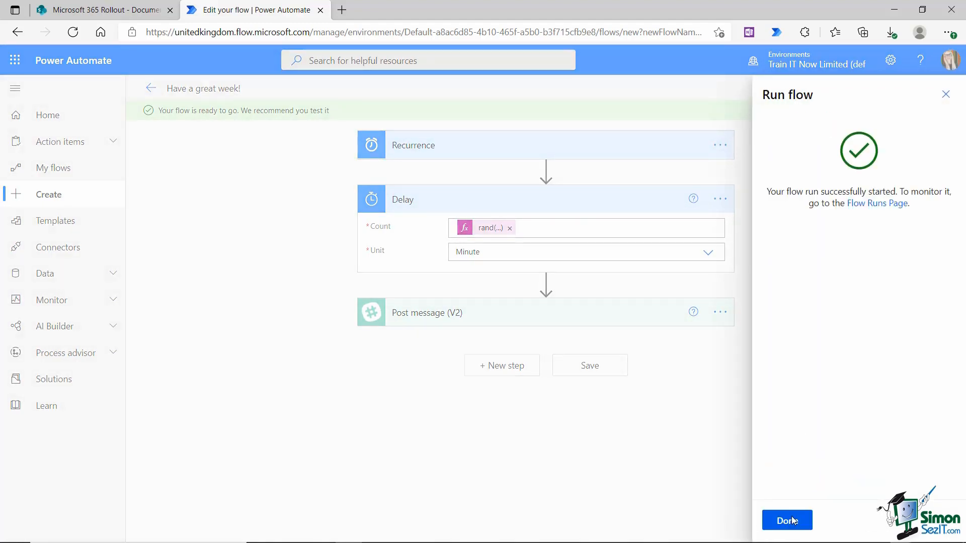
pyautogui.click(787, 520)
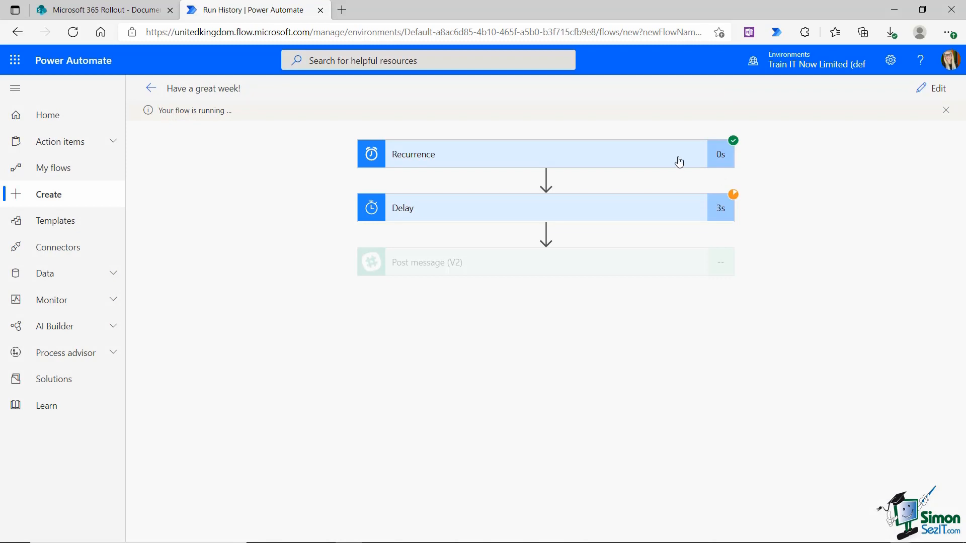
pyautogui.moveTo(681, 215)
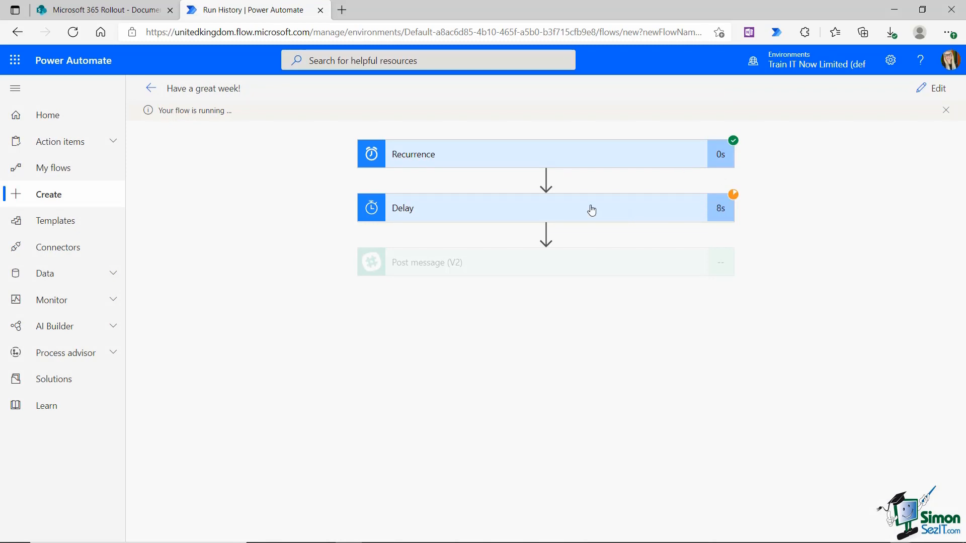
pyautogui.click(544, 207)
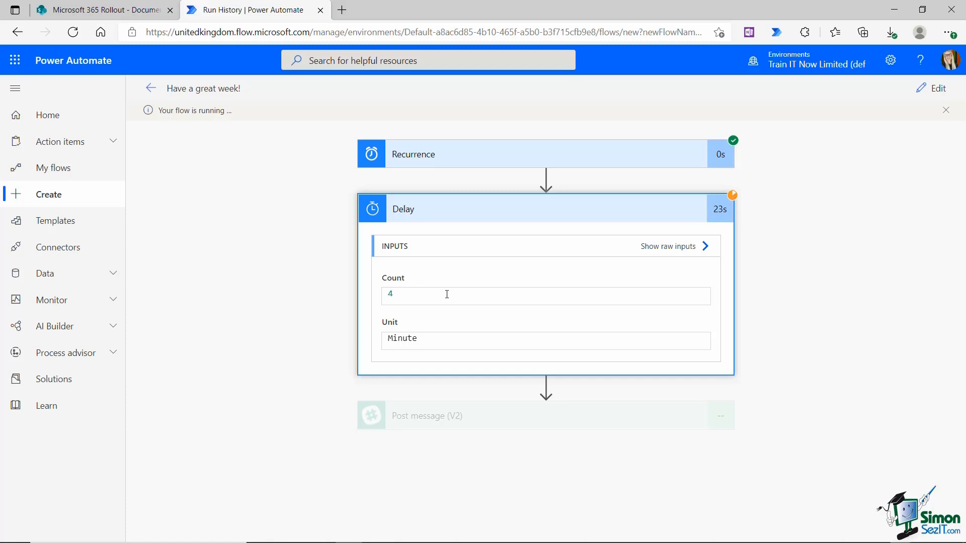
pyautogui.moveTo(468, 306)
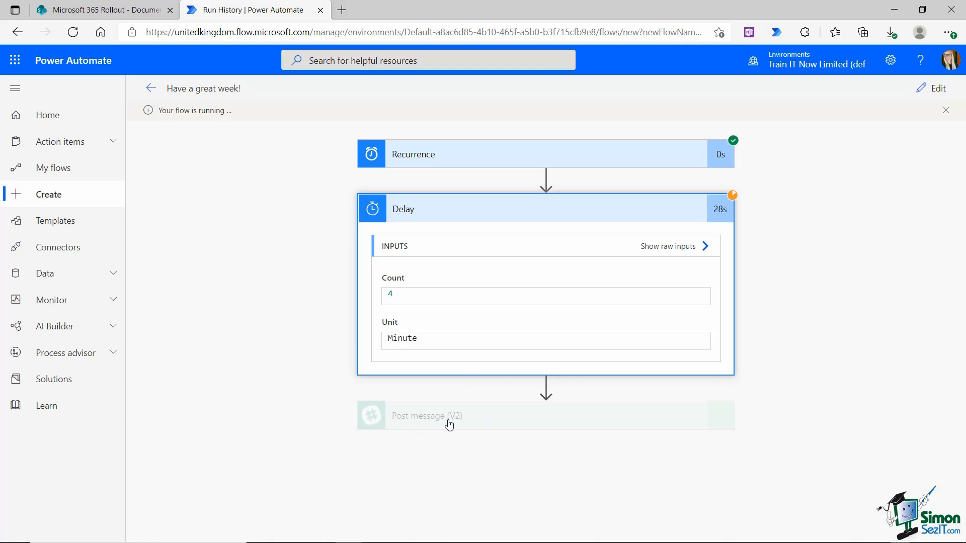
pyautogui.moveTo(824, 321)
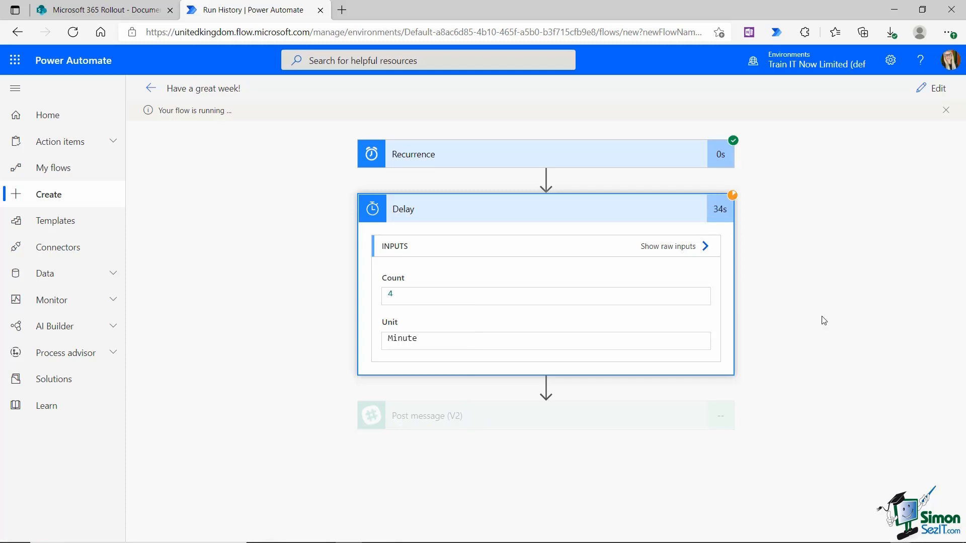